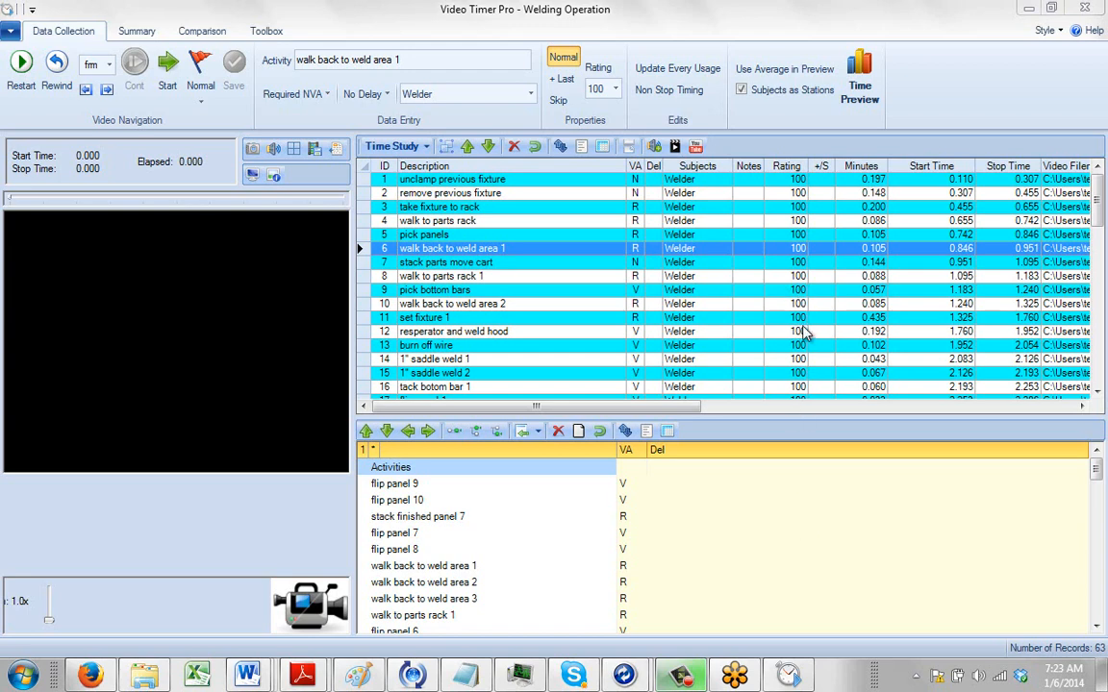
mouse_move(844, 268)
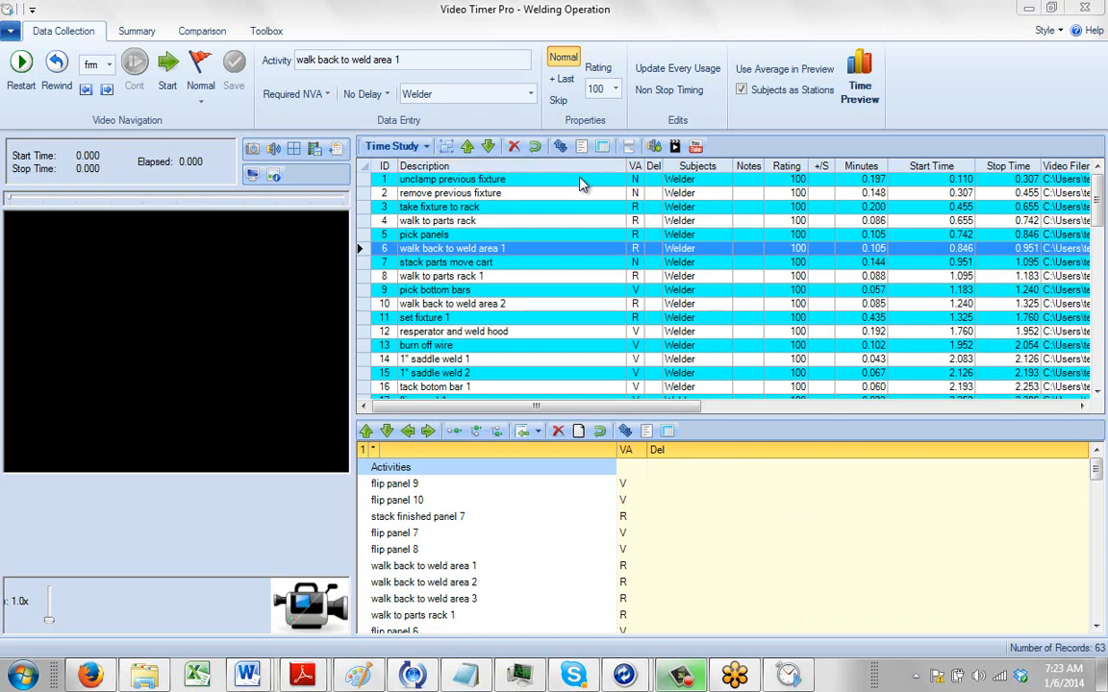
mouse_move(499, 206)
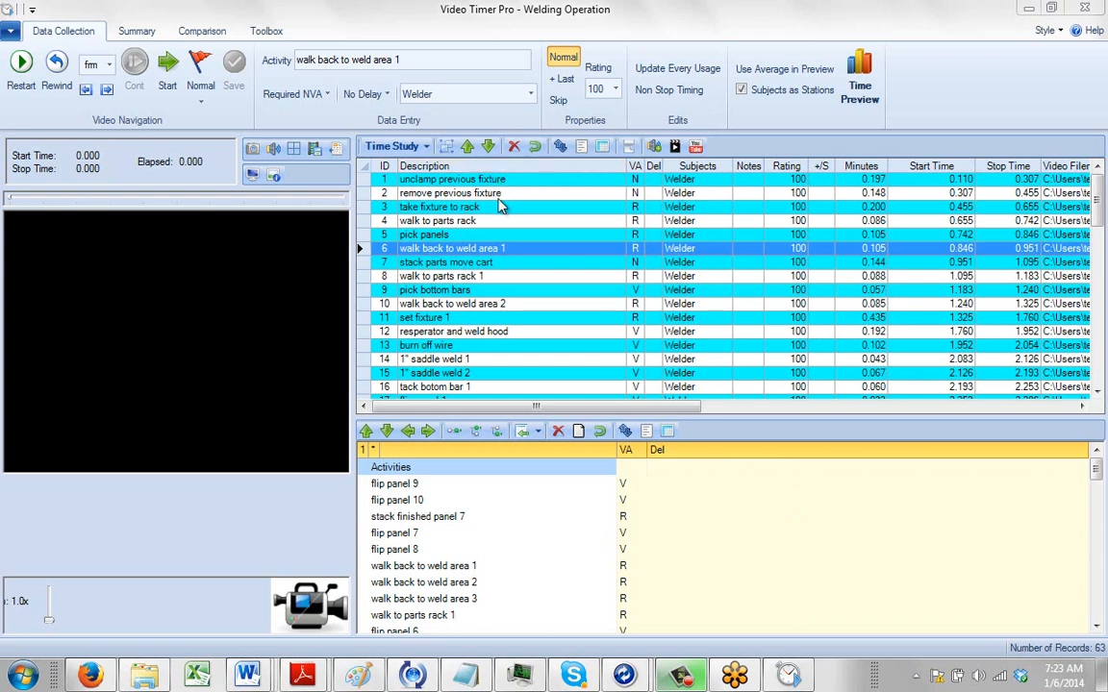
mouse_move(519, 351)
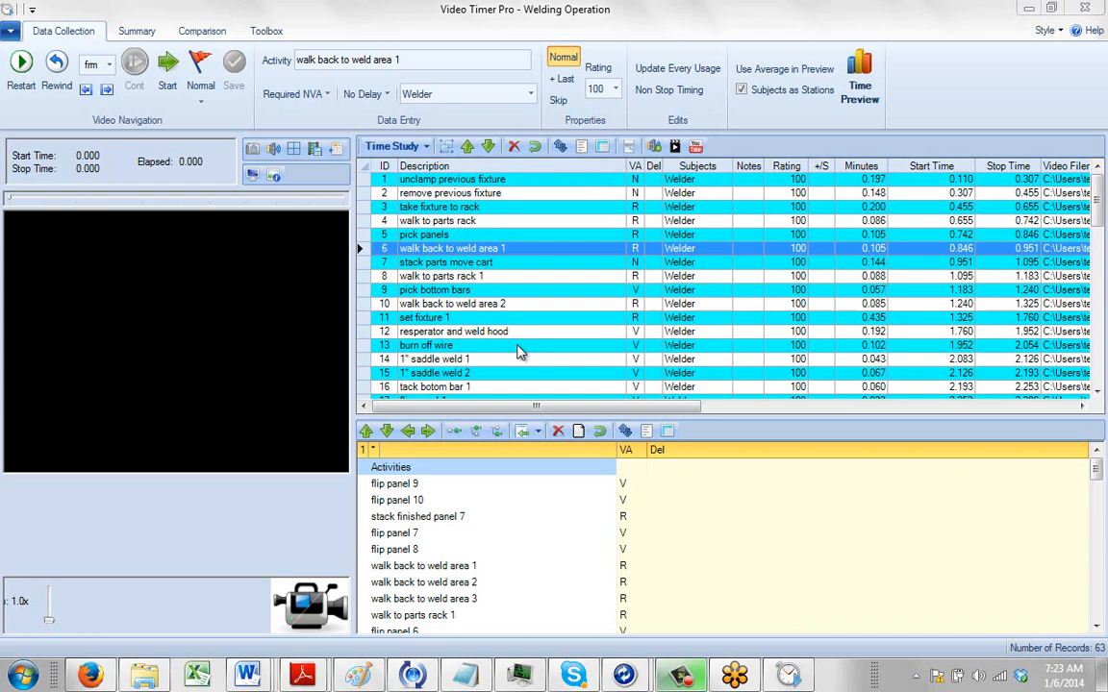
mouse_move(603, 319)
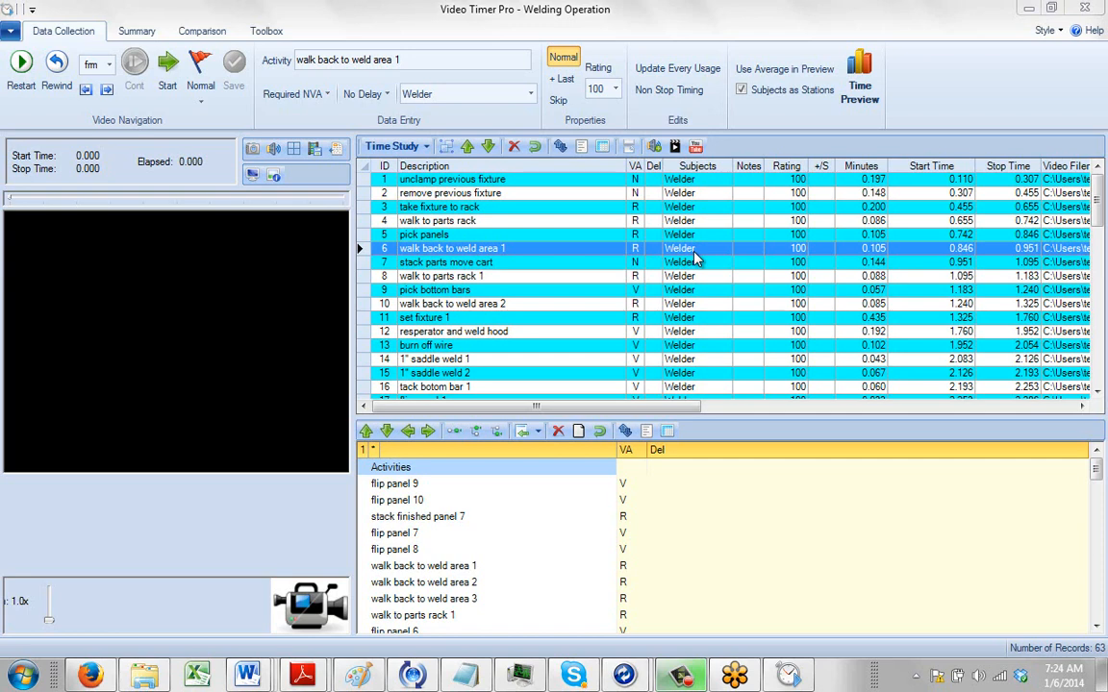
mouse_move(455, 182)
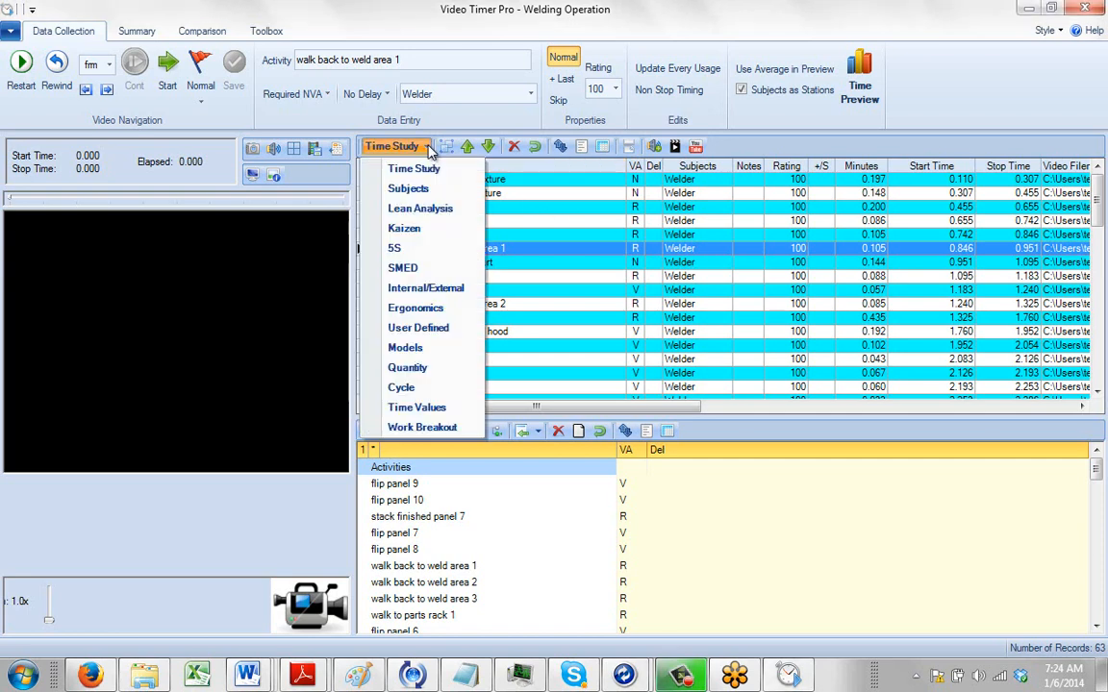
mouse_move(419, 328)
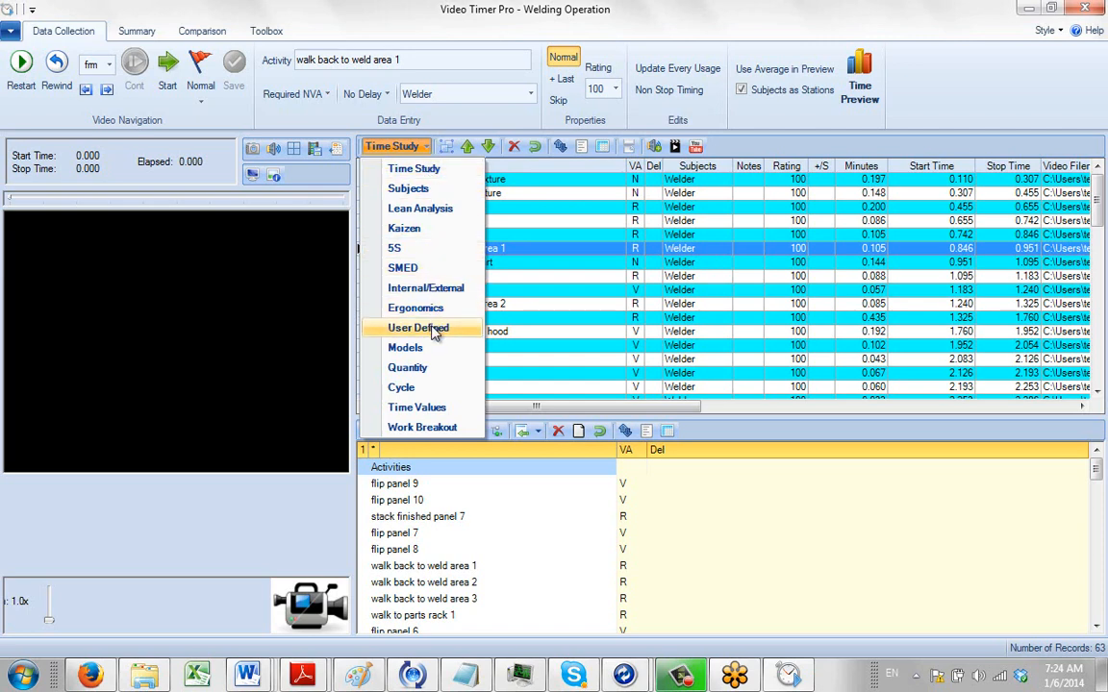
Switch the time study to the User Defined view so each activity shows its colour-coded work type.
left_click(417, 328)
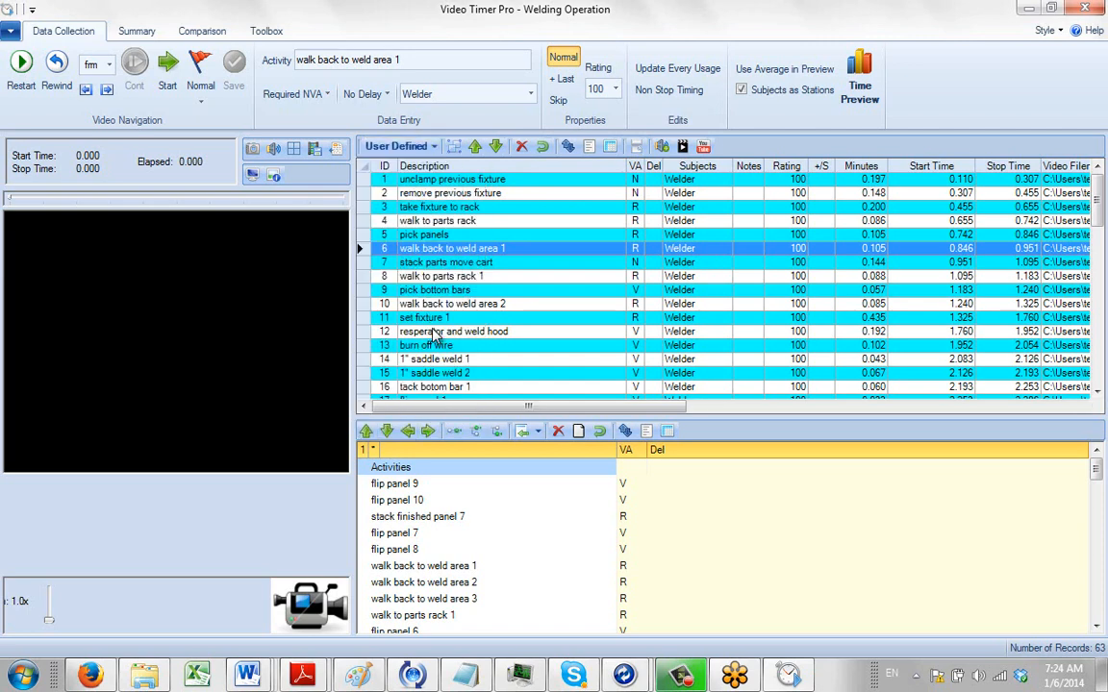
left_click(396, 145)
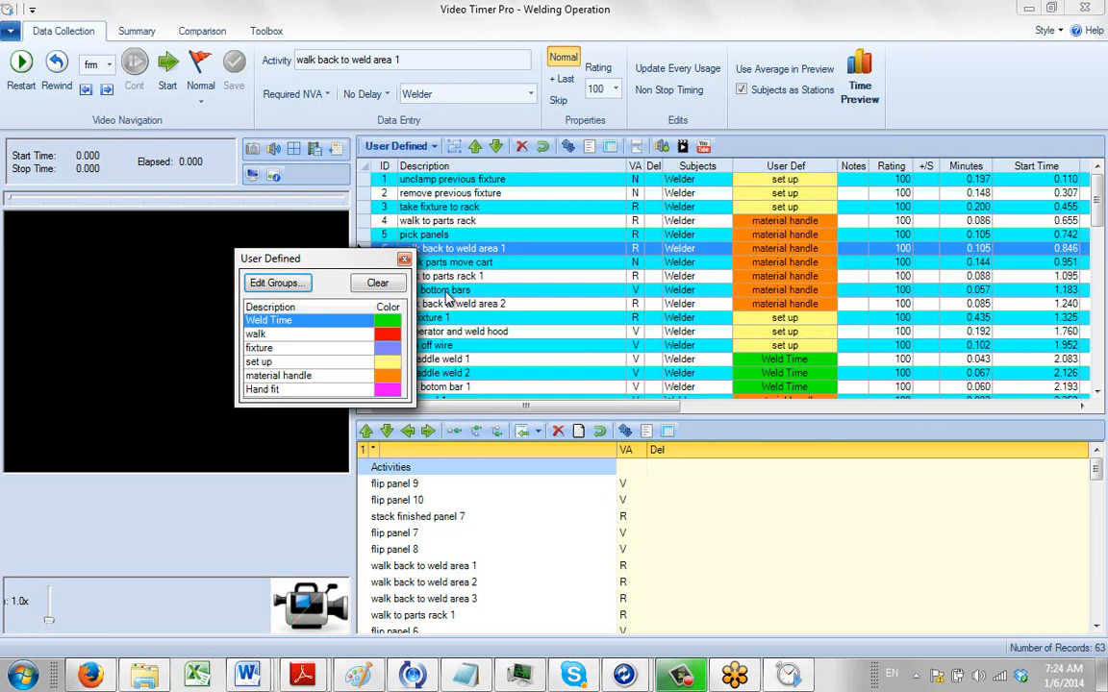
mouse_move(356, 333)
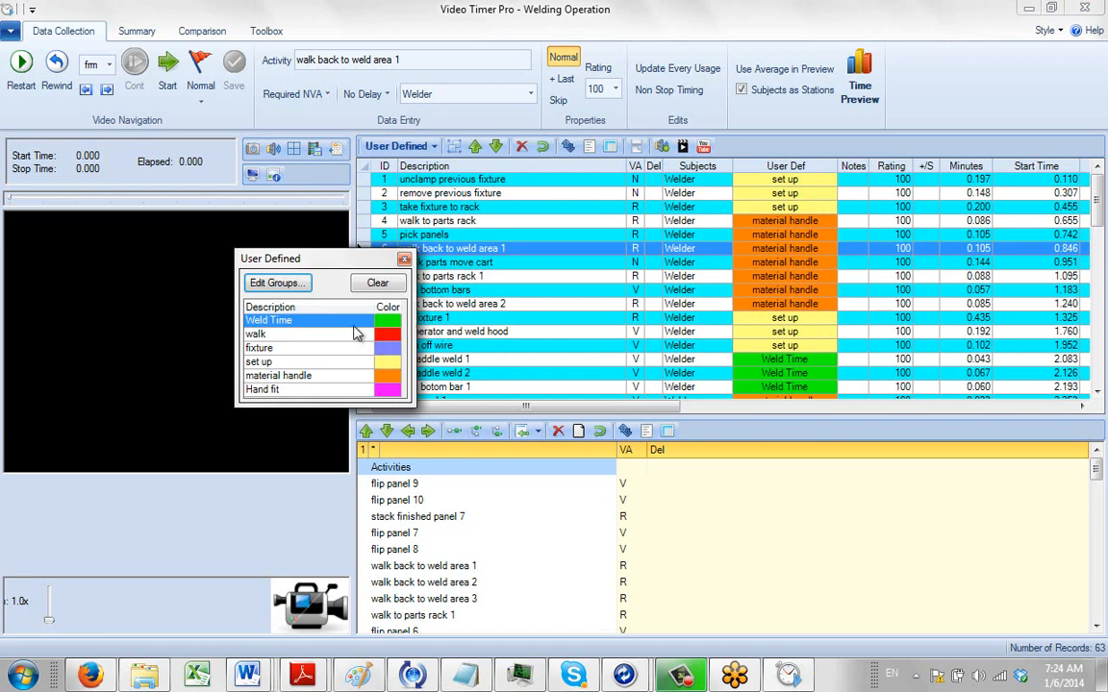
mouse_move(336, 333)
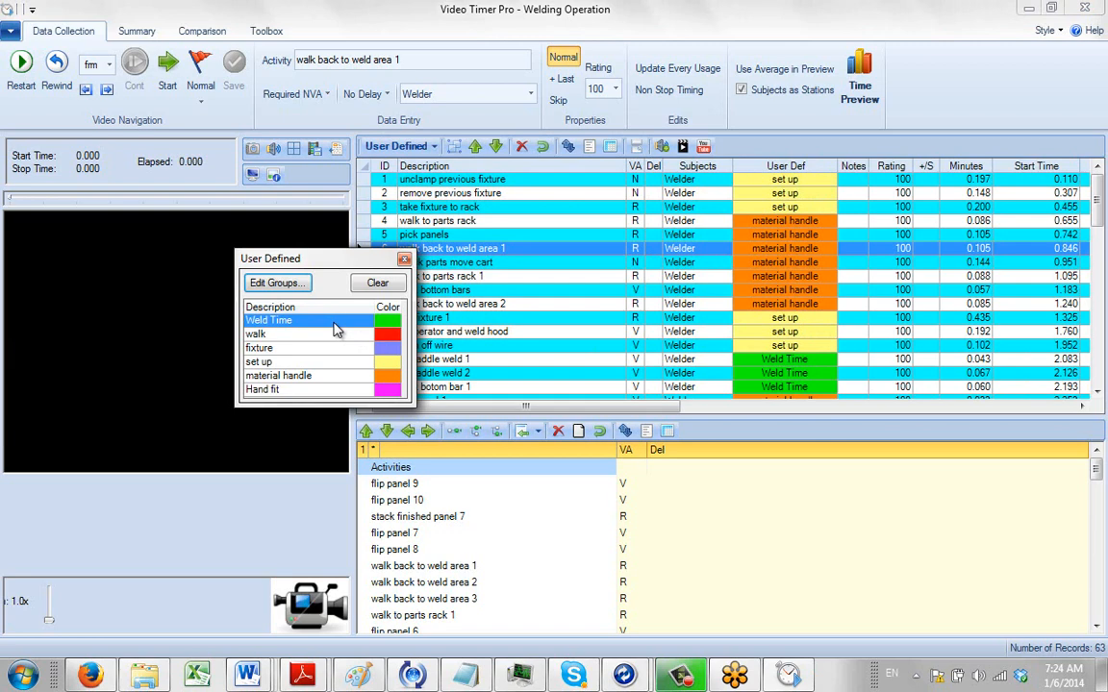
mouse_move(302, 320)
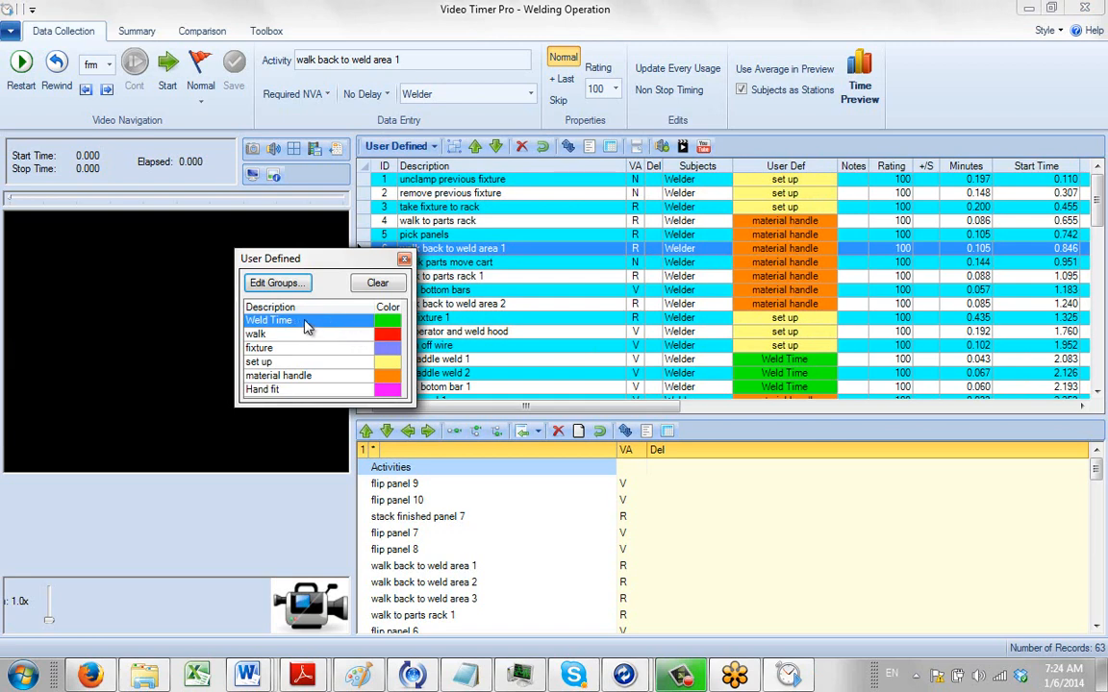
mouse_move(297, 332)
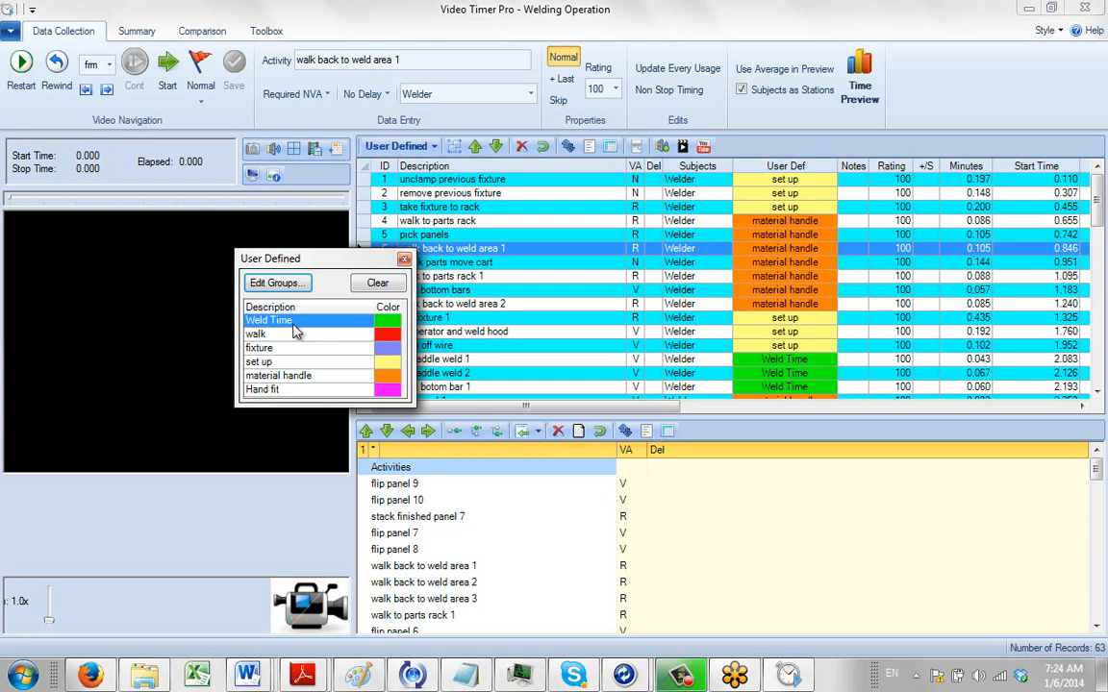
mouse_move(976, 303)
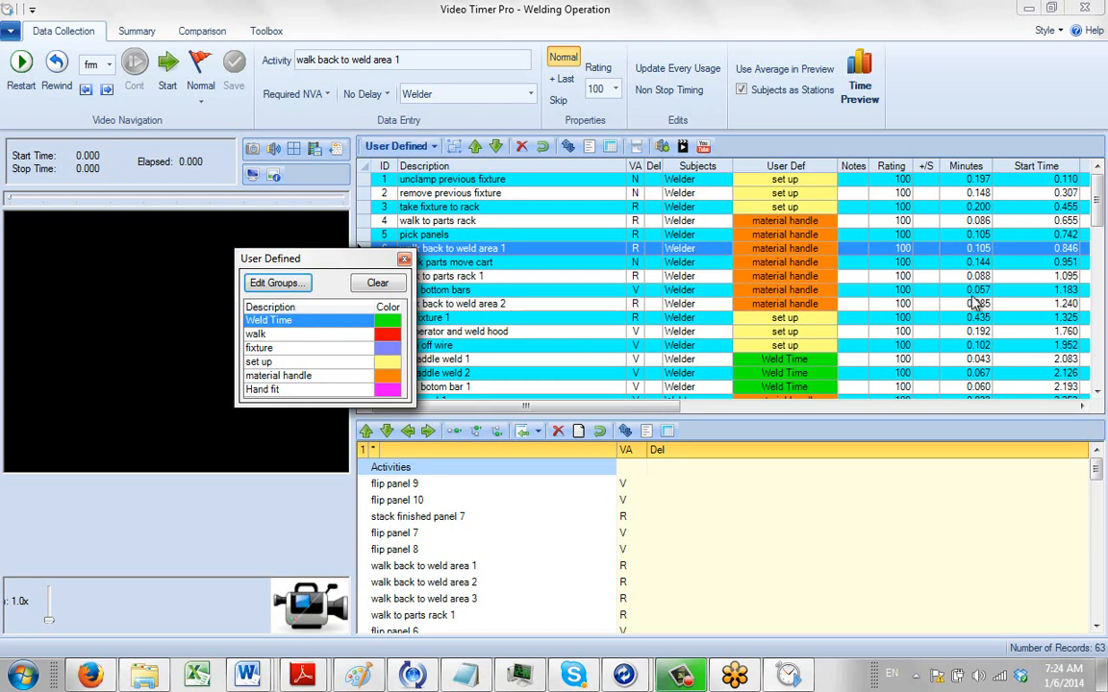
mouse_move(803, 189)
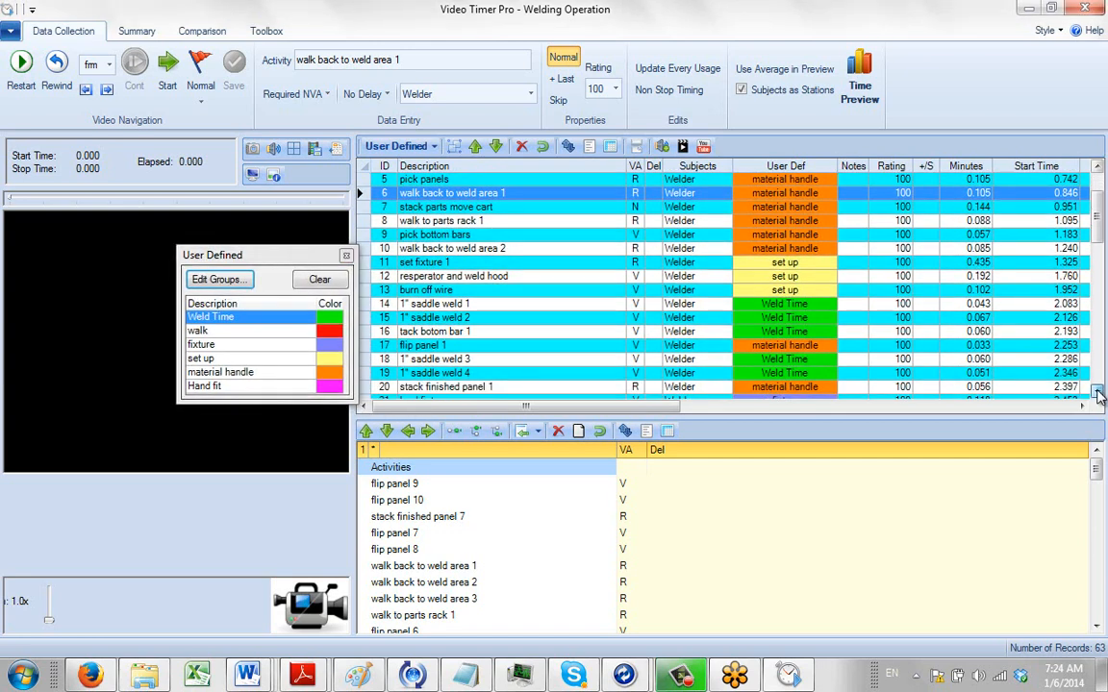
scroll("down", 3)
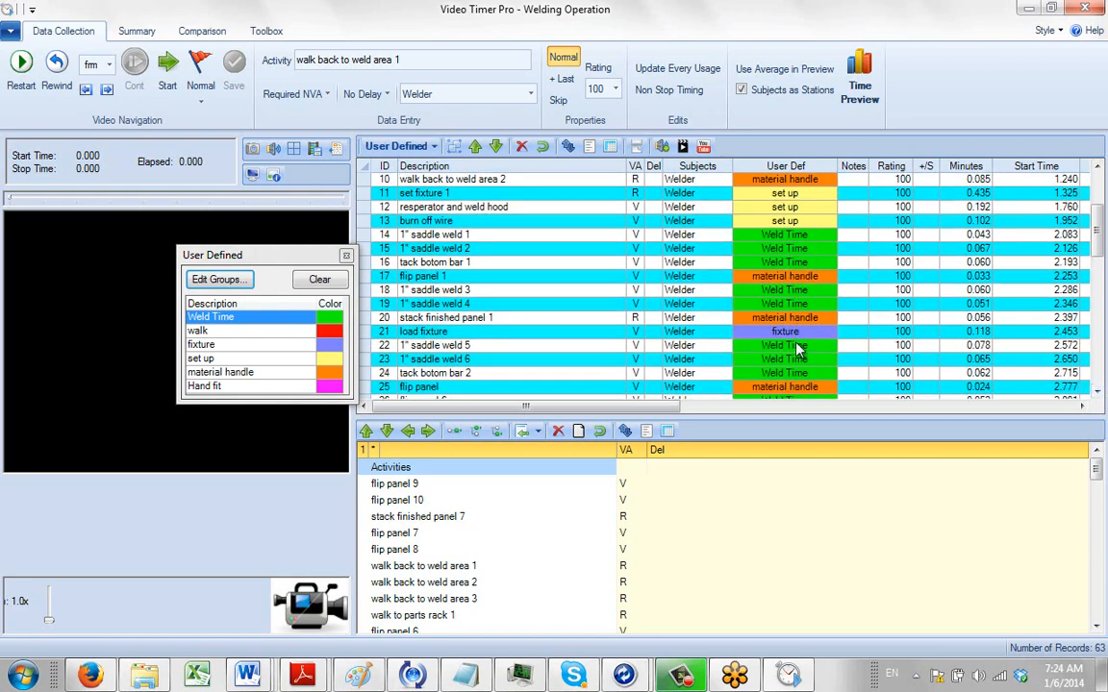
scroll("down", 3)
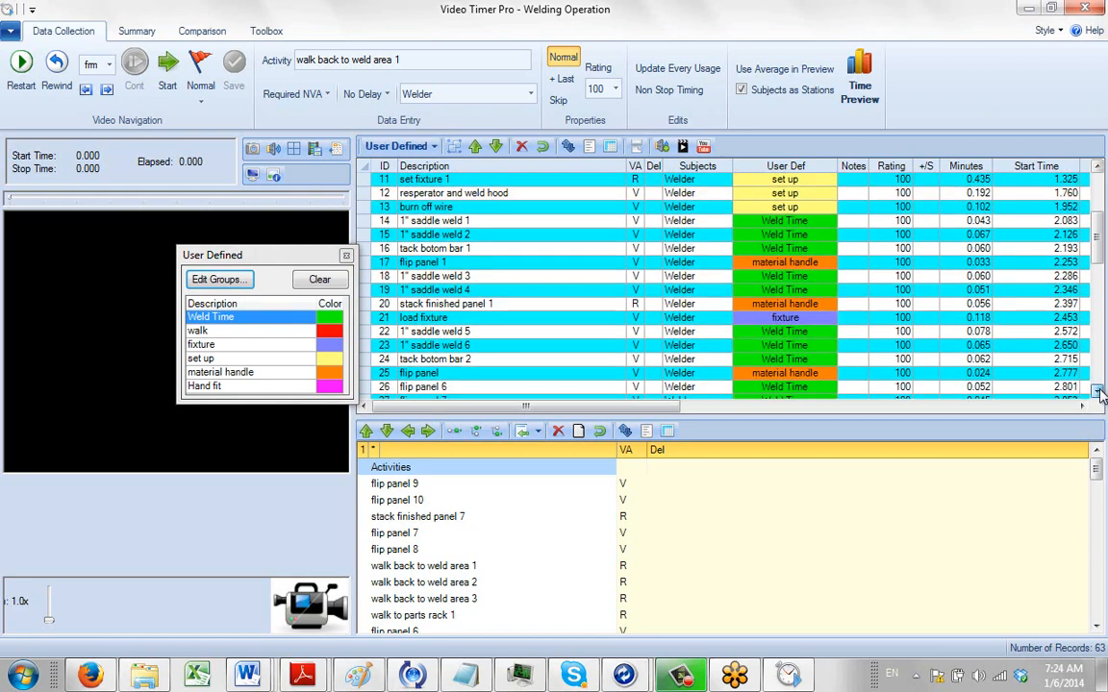
scroll("down", 3)
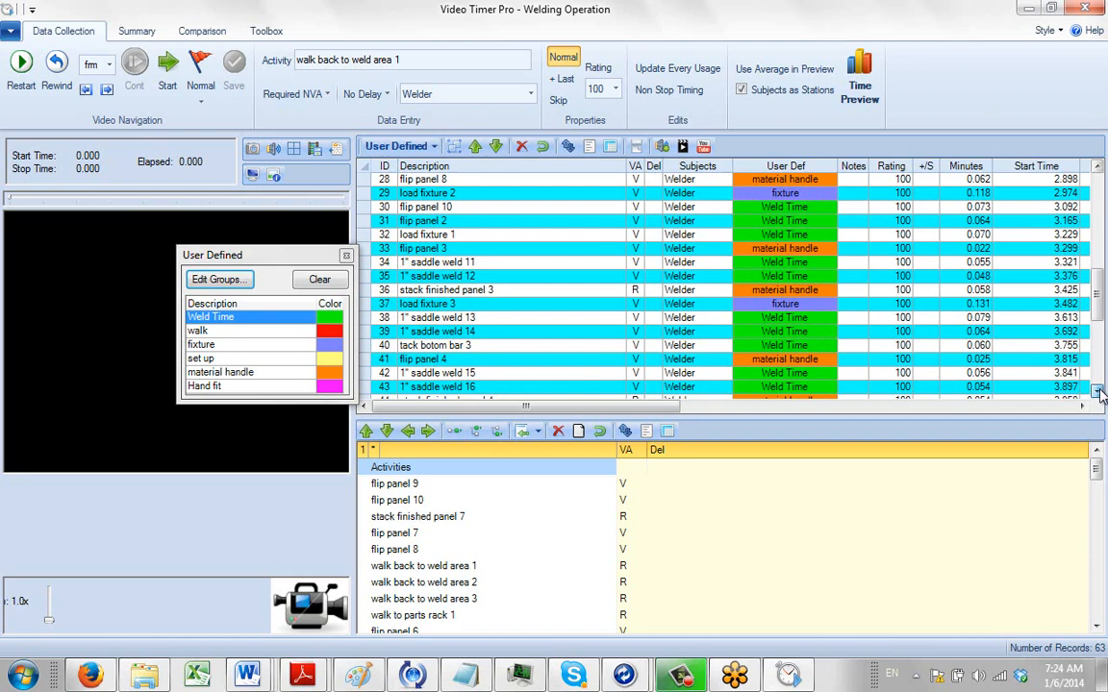
scroll("down", 3)
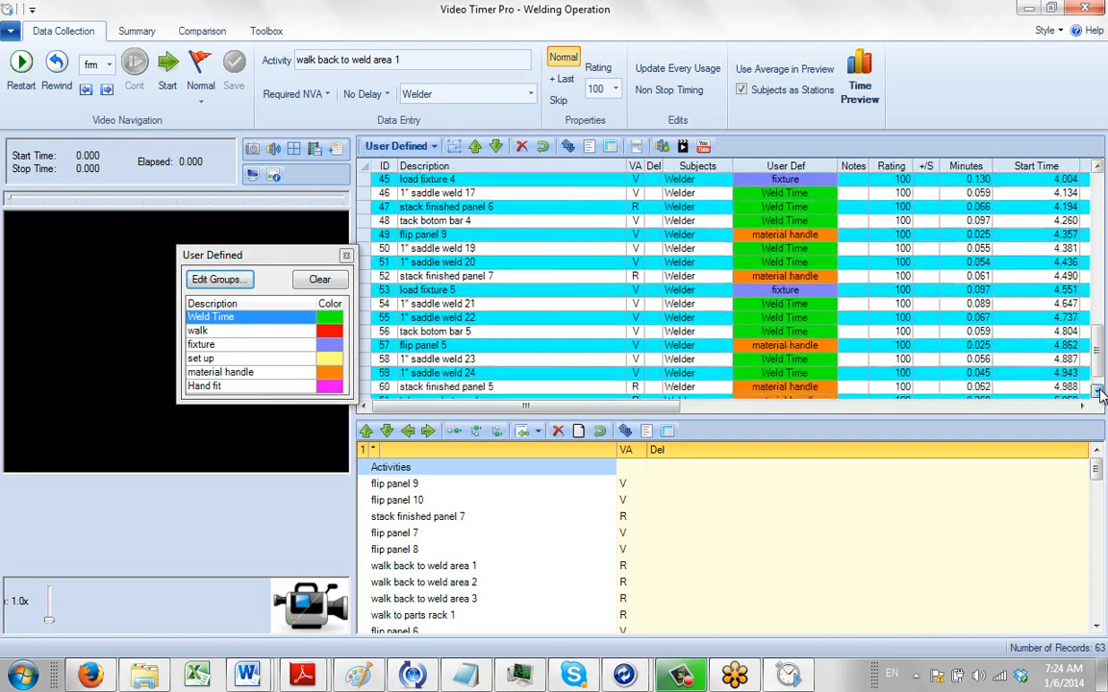
scroll("down", 3)
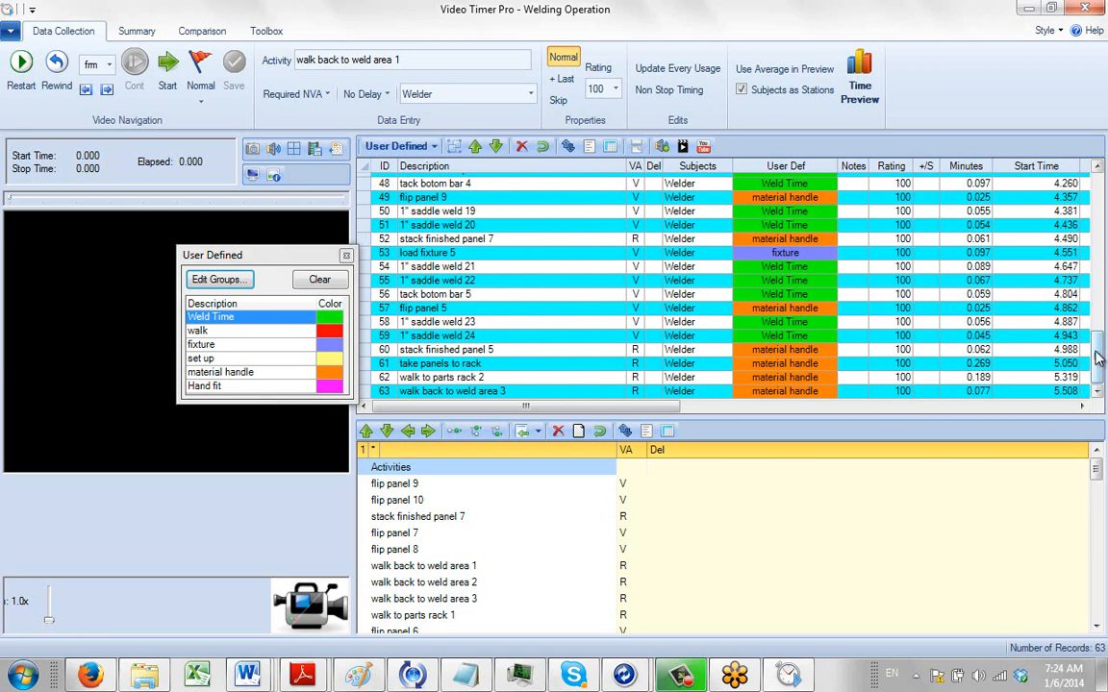
scroll("up", 3)
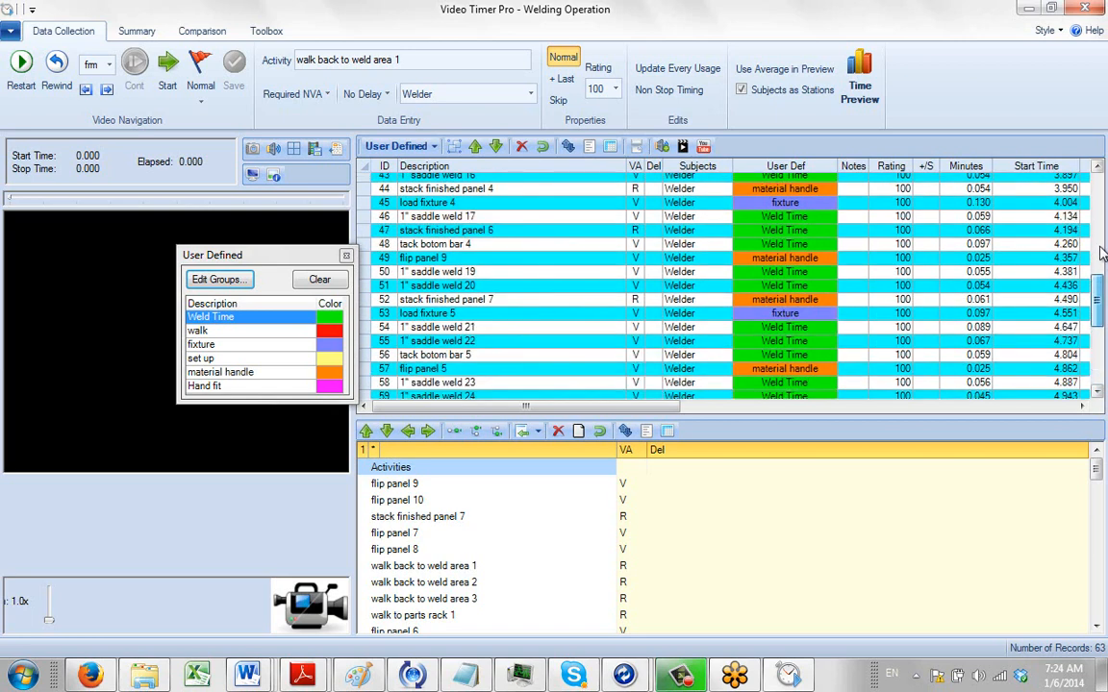
scroll("up", 3)
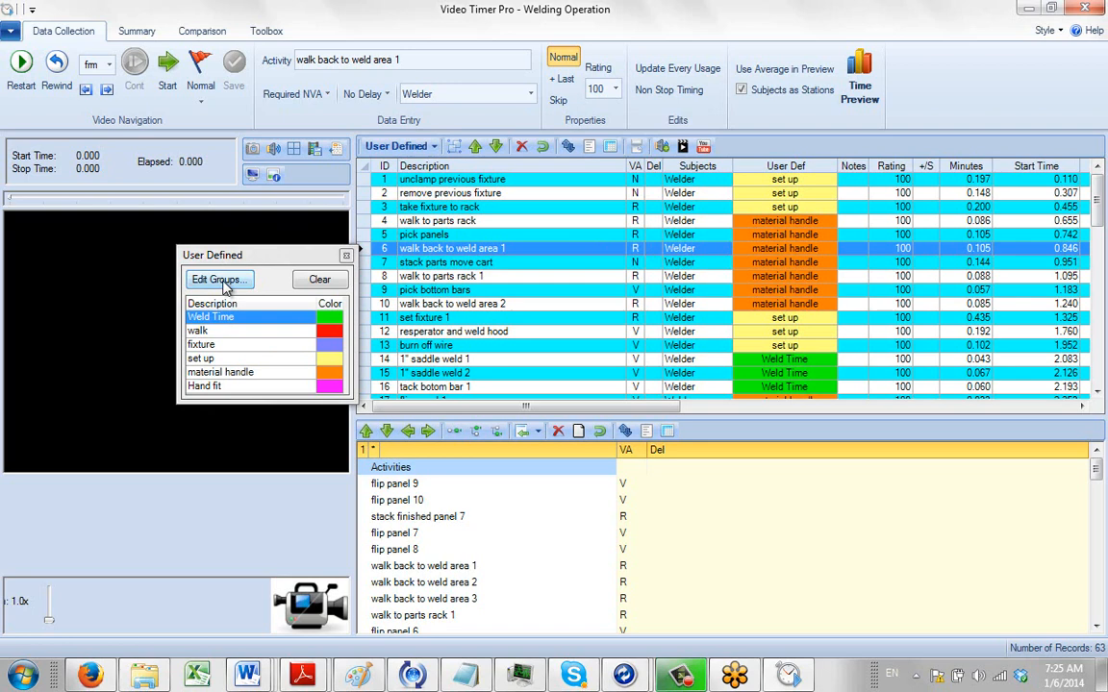
left_click(219, 279)
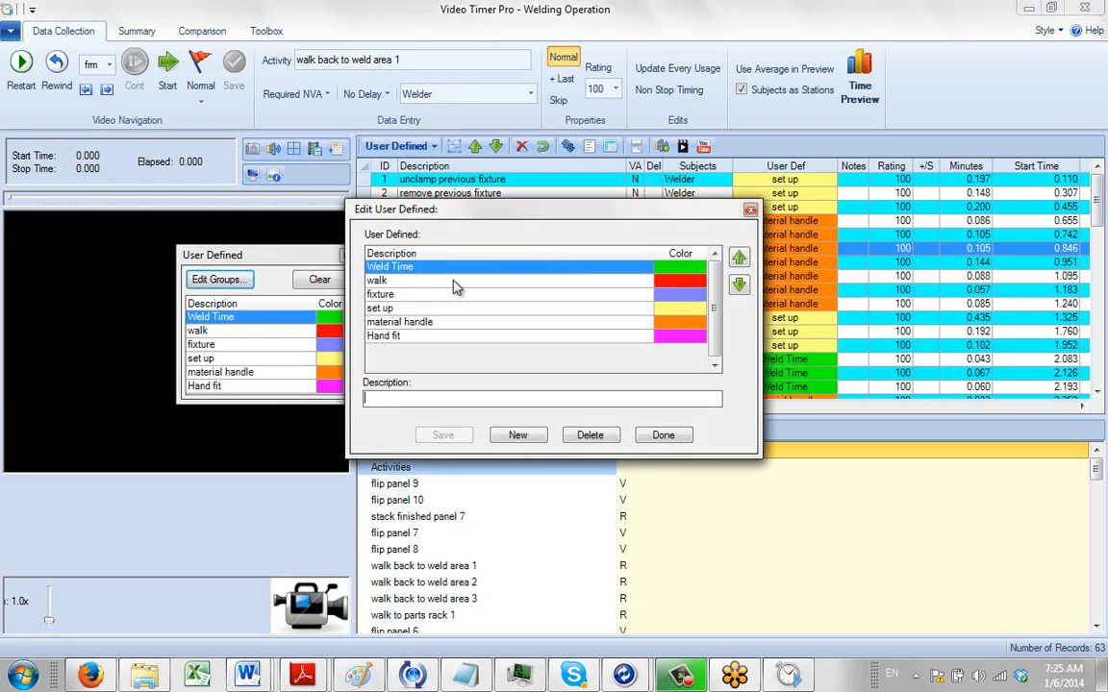
mouse_move(678, 305)
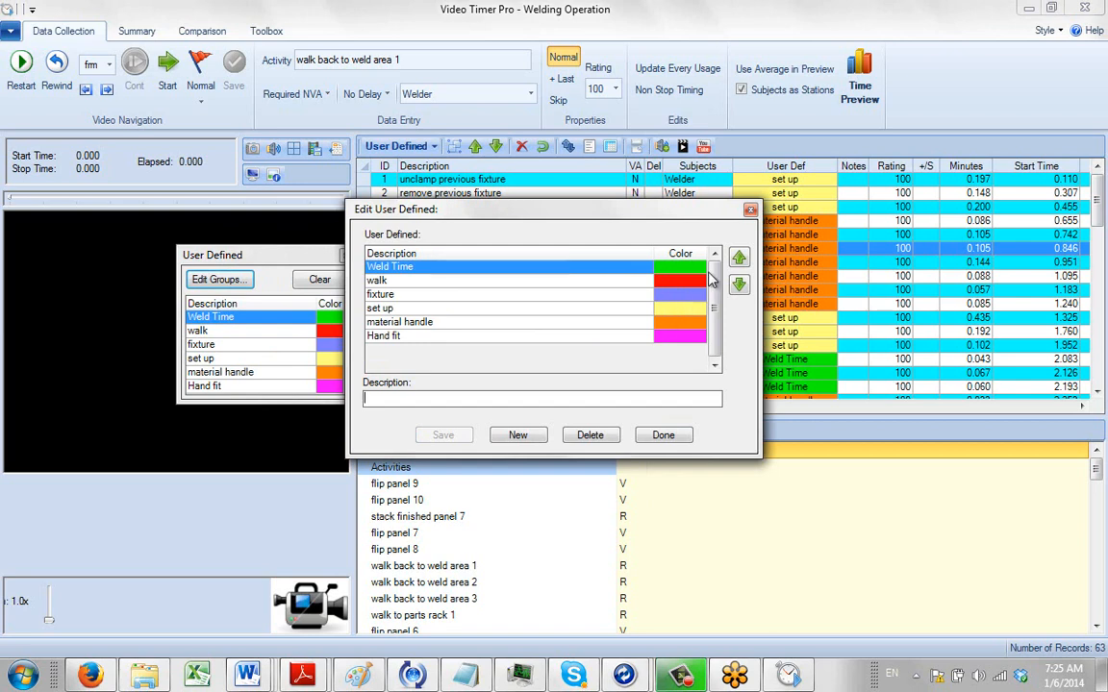
left_click(663, 435)
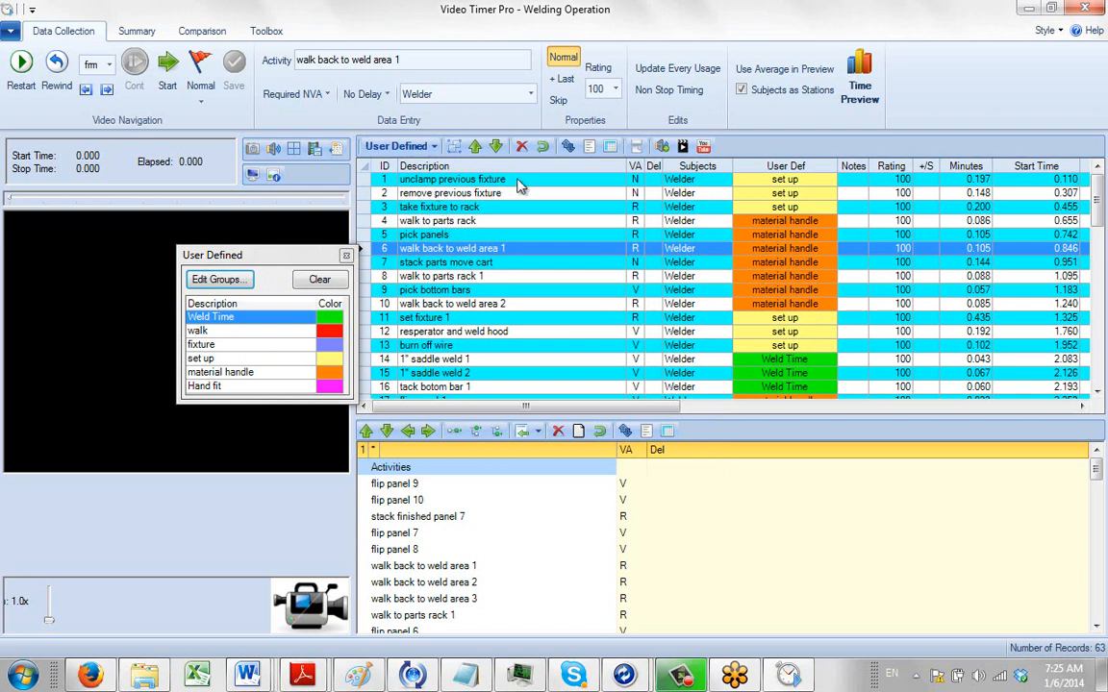
mouse_move(449, 187)
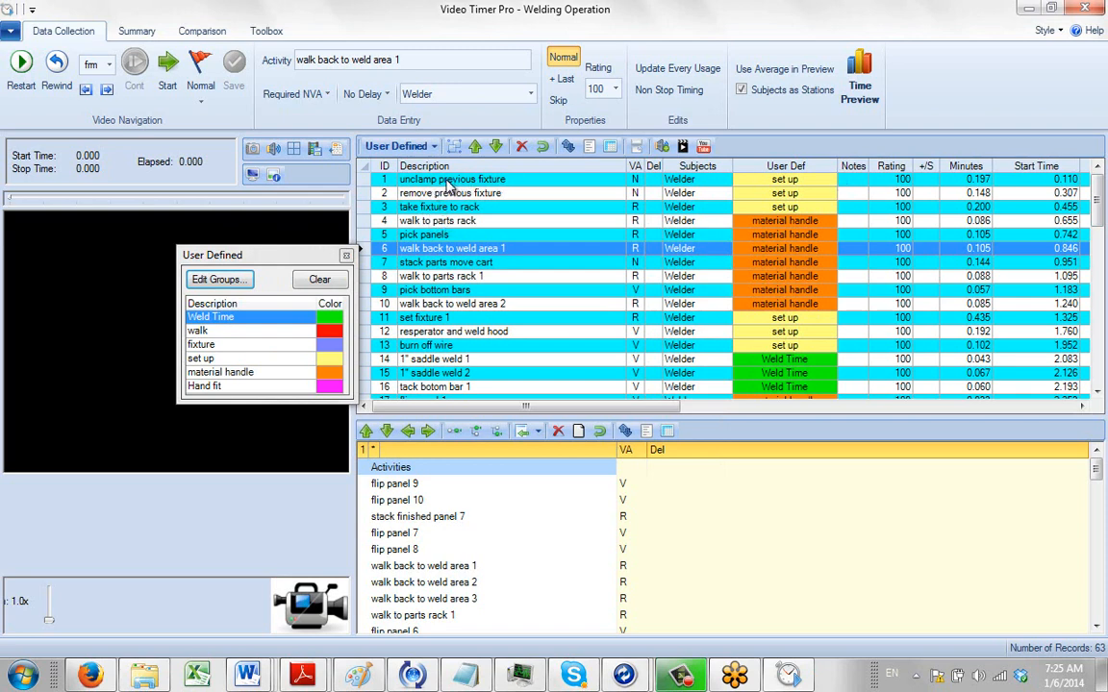
Tag unclamp, remove and rack the previous fixture as set up (briefly material handle), then close the work-type list.
left_click(452, 179)
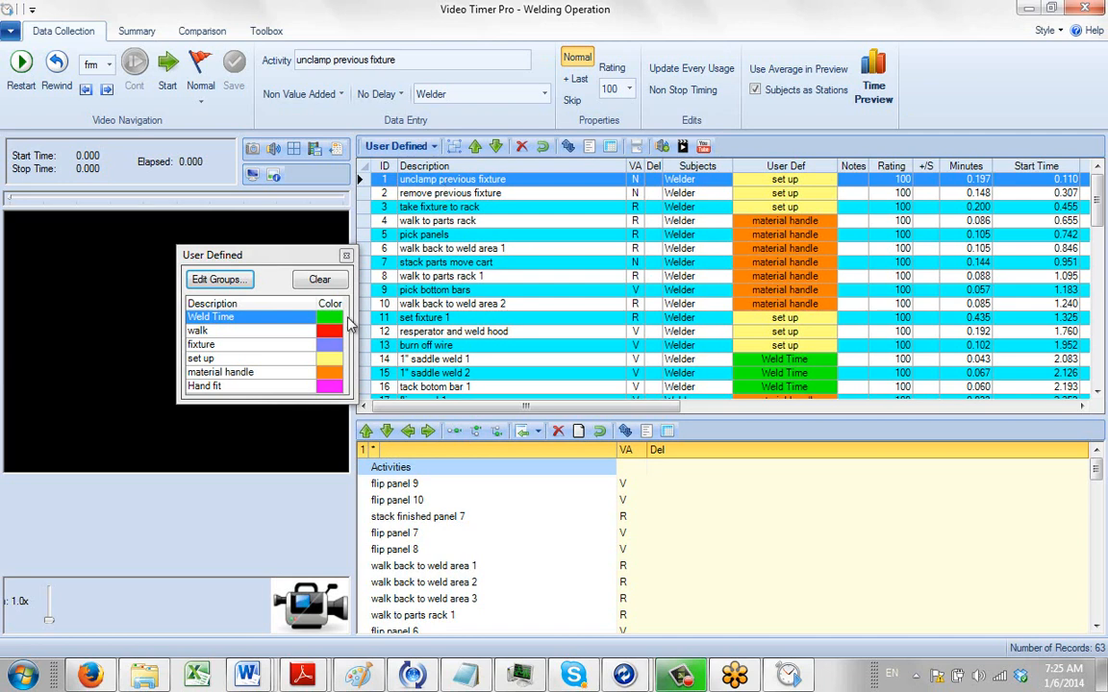
mouse_move(238, 378)
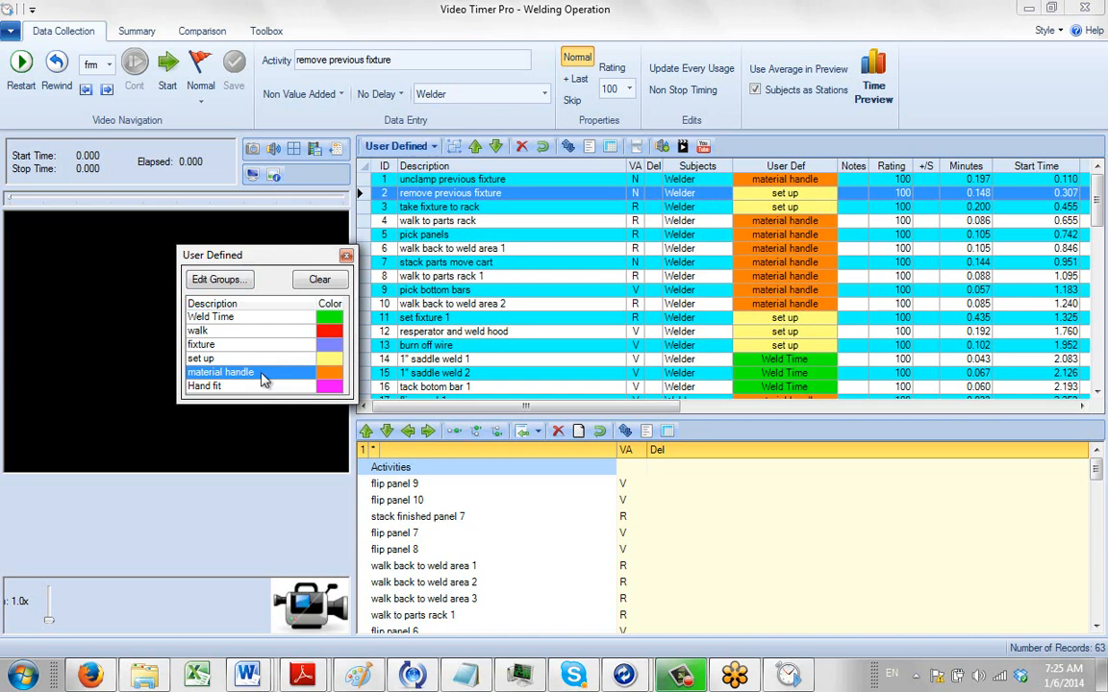
left_click(438, 221)
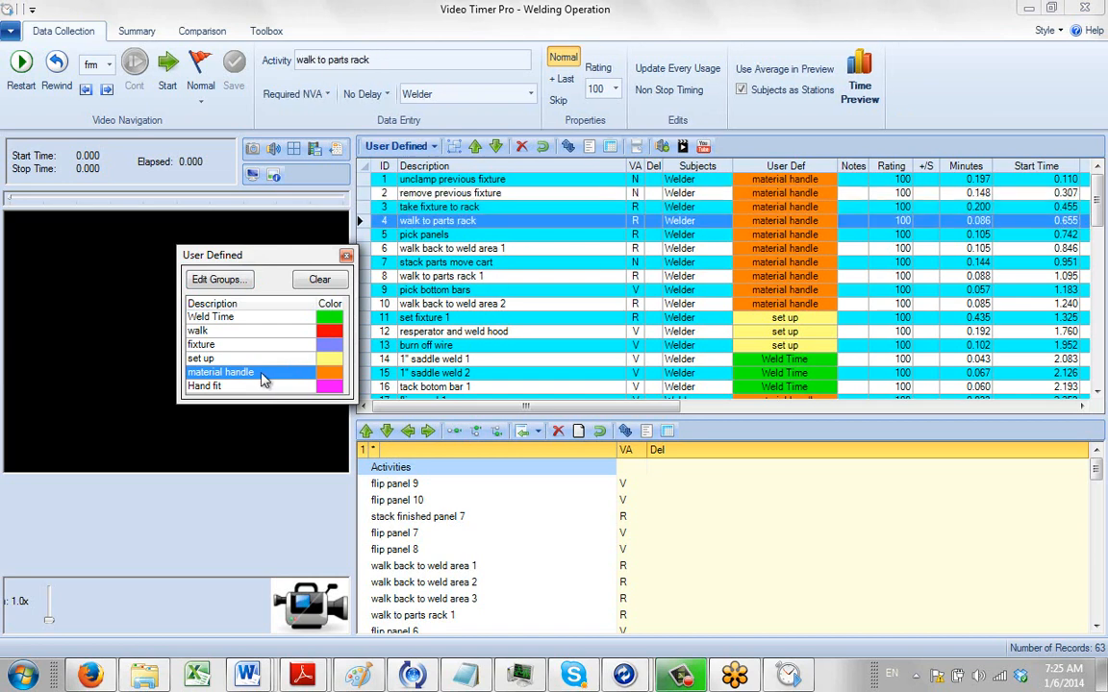
left_click(452, 179)
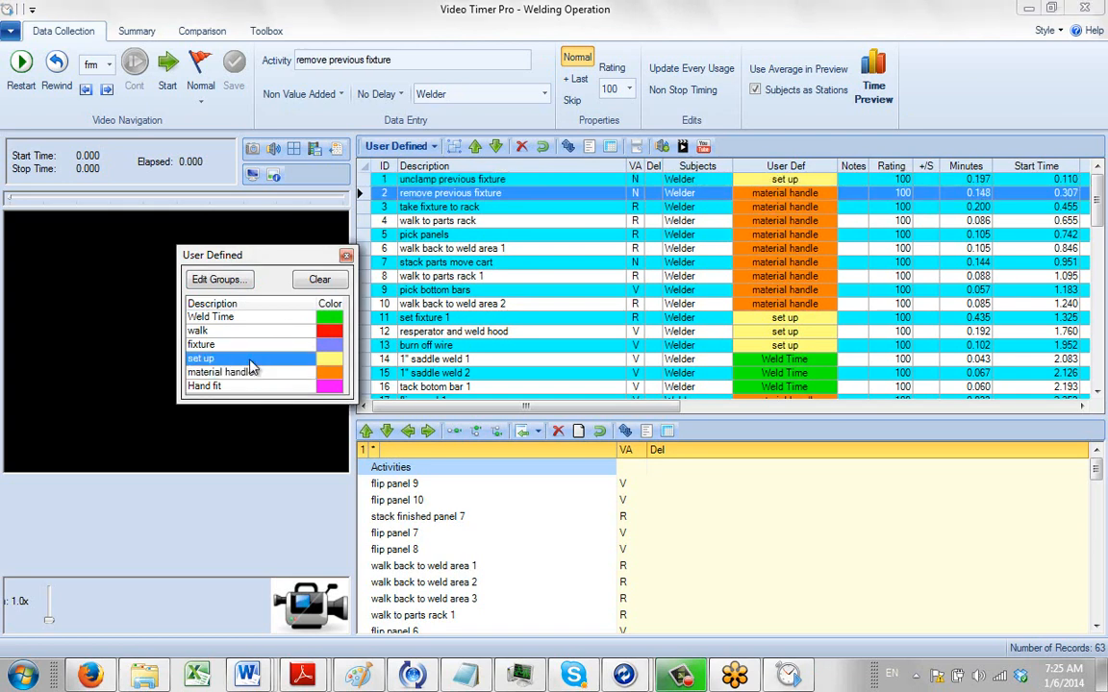
left_click(438, 207)
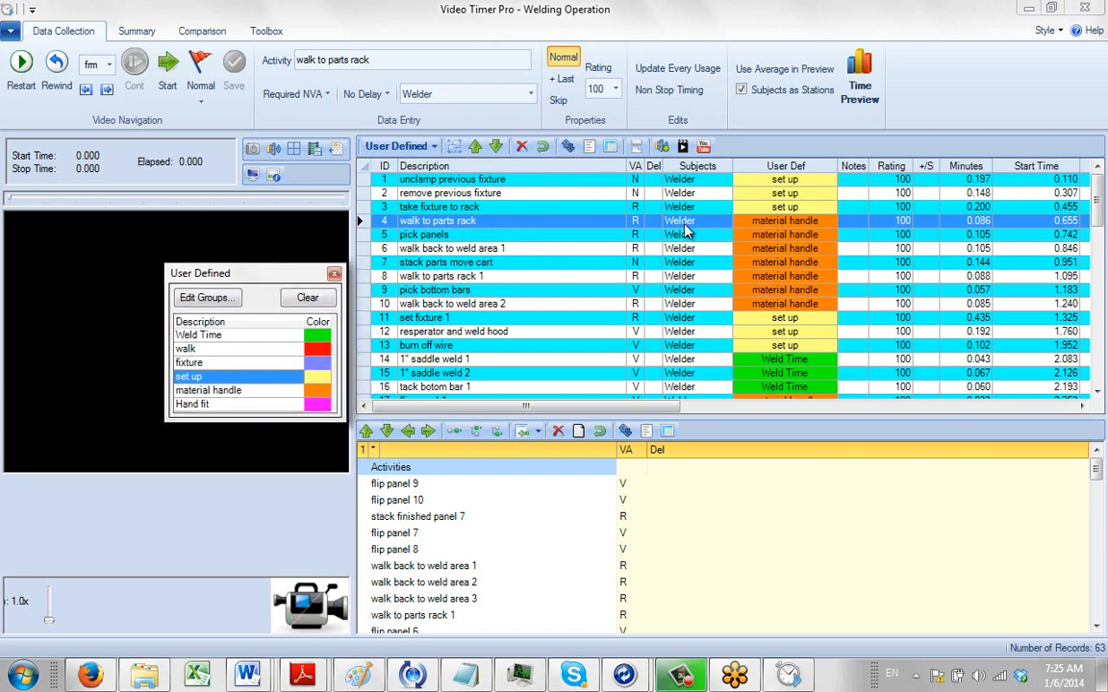
mouse_move(776, 277)
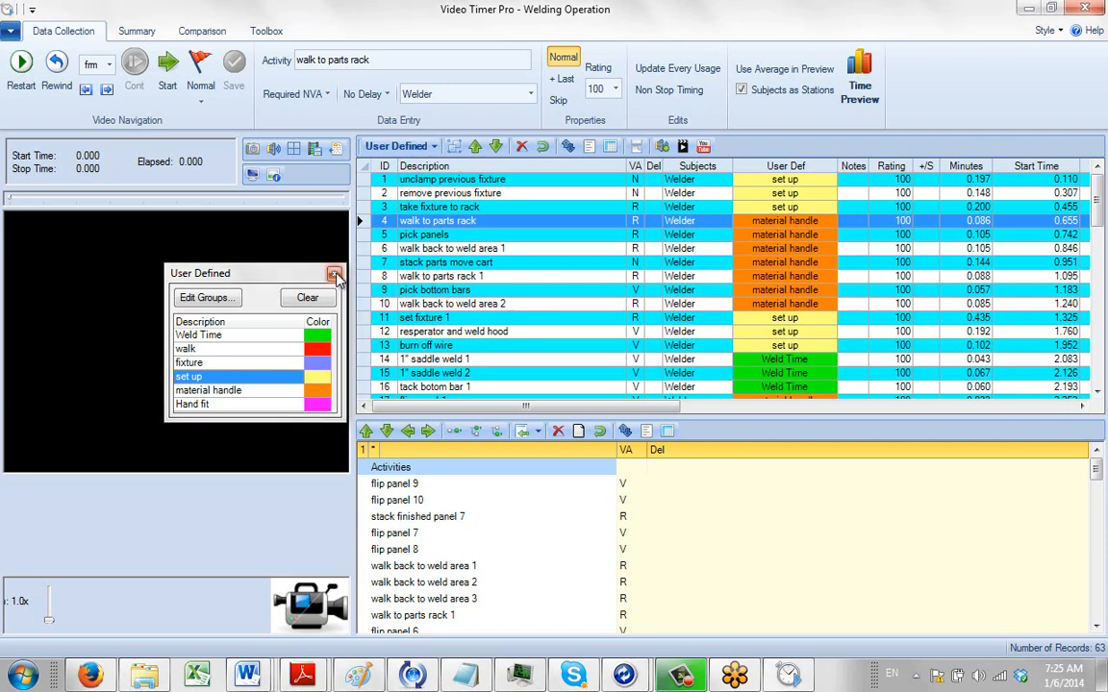
left_click(337, 274)
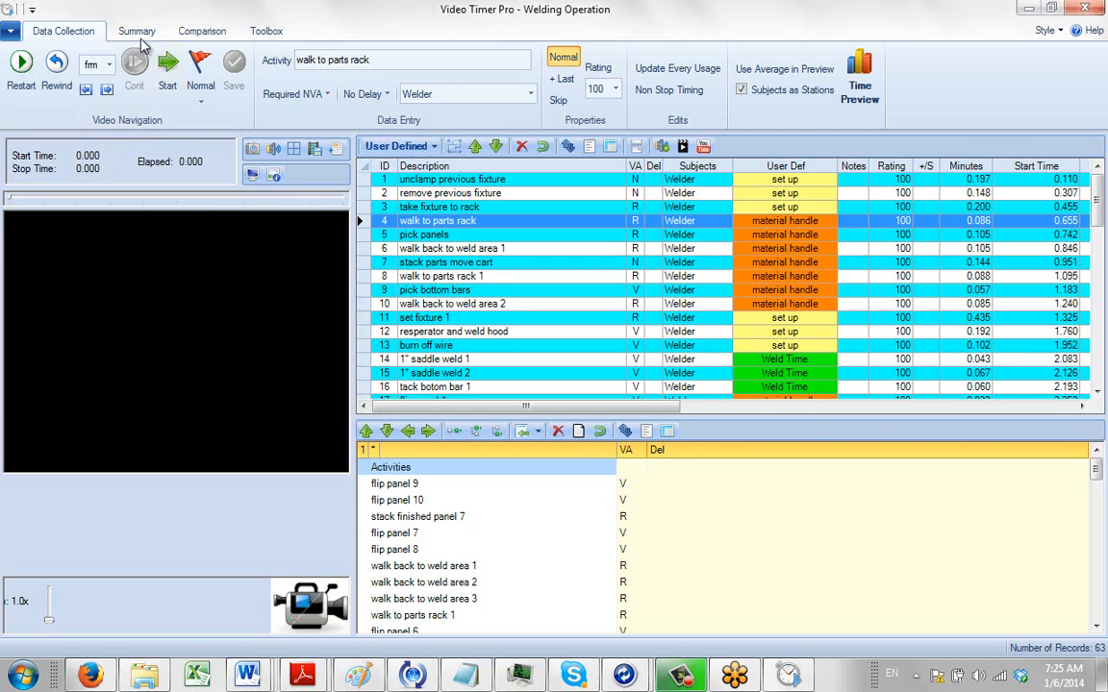
left_click(136, 31)
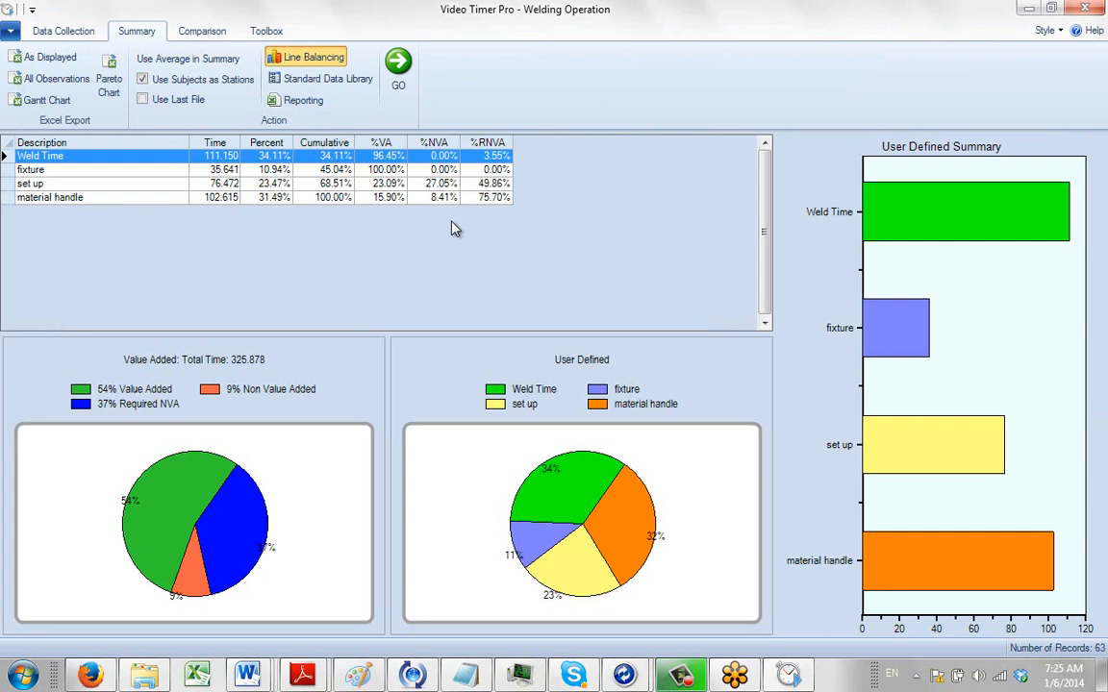
mouse_move(599, 454)
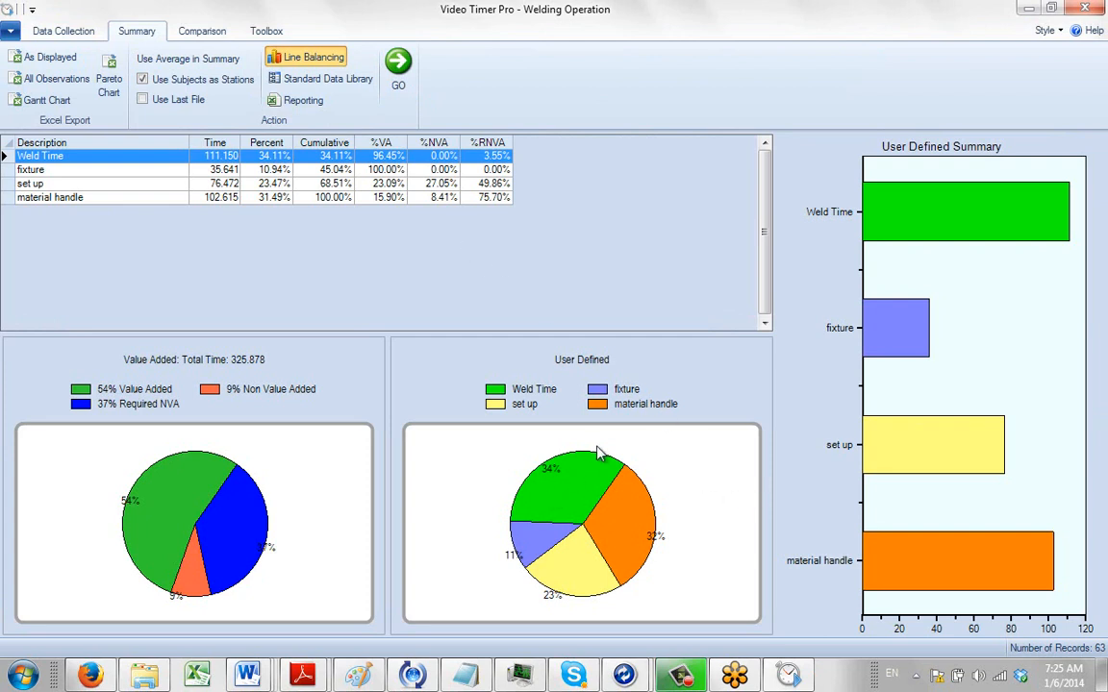
mouse_move(556, 417)
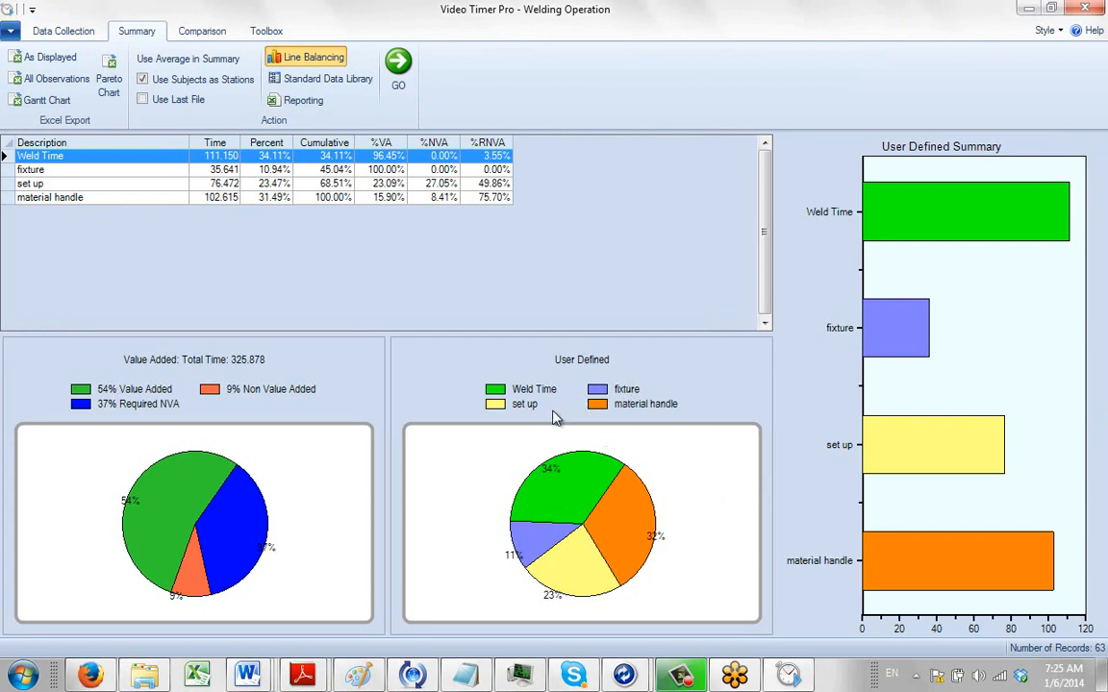
mouse_move(825, 346)
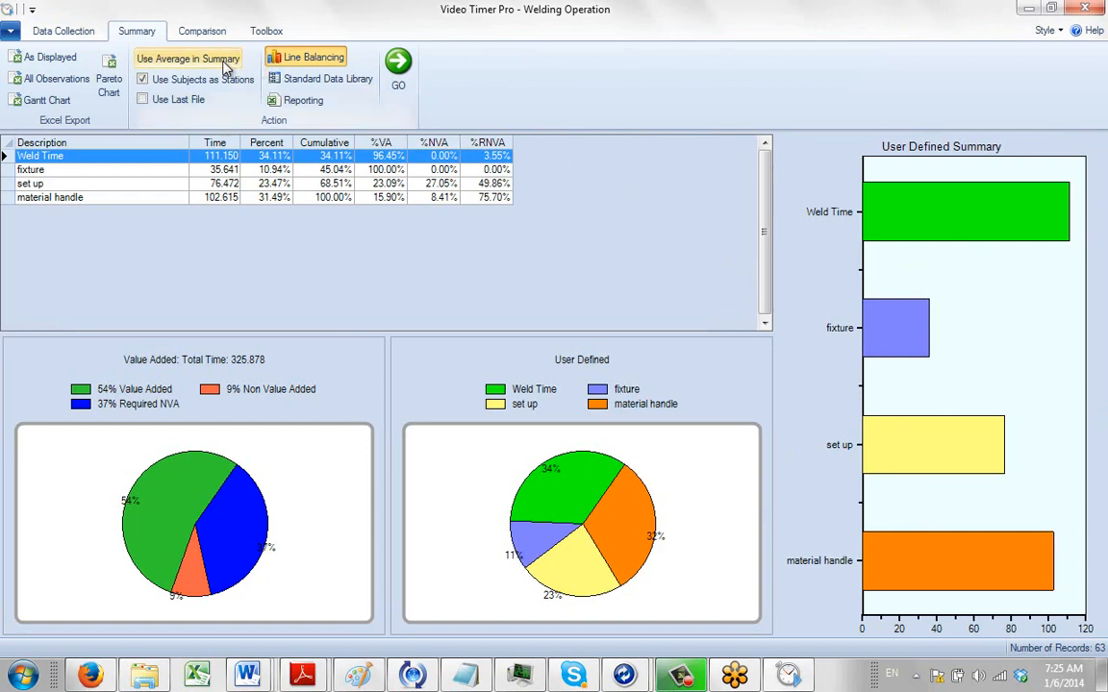
left_click(63, 31)
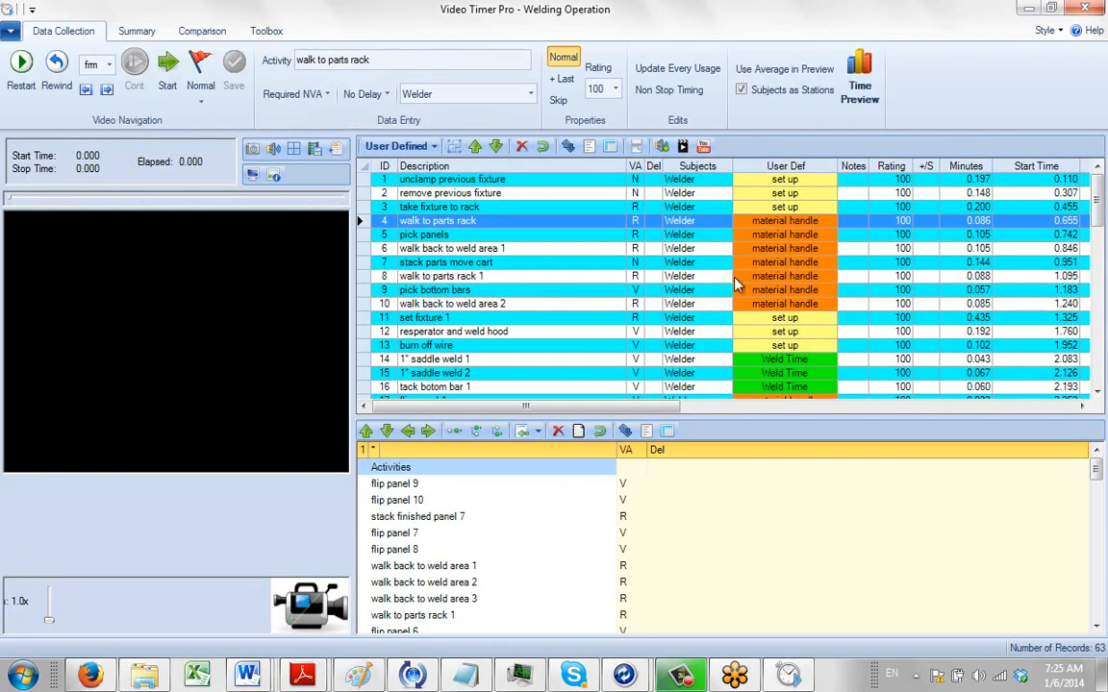
mouse_move(757, 198)
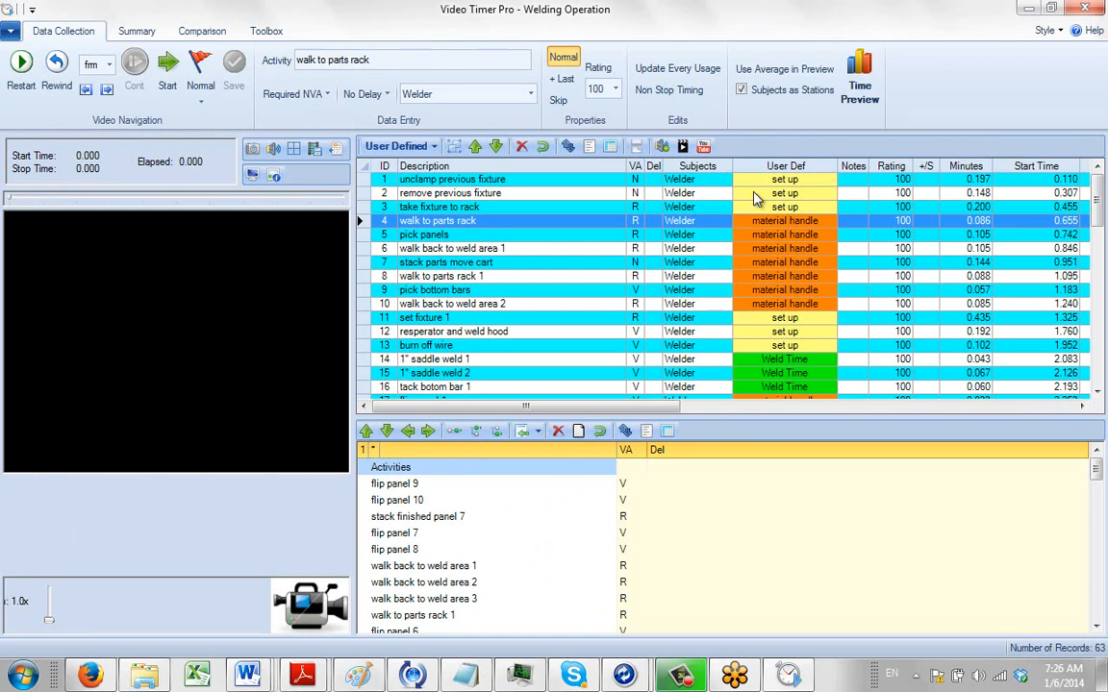
mouse_move(866, 48)
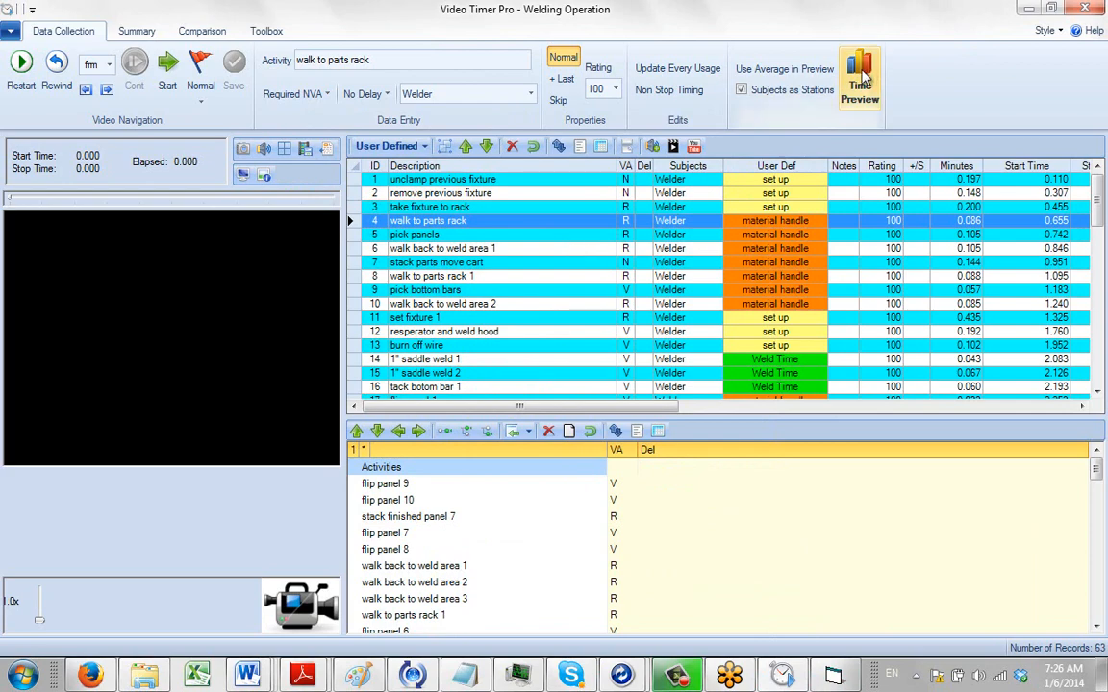
Send the categorized welding study to Balance as a stacked time chart via Time Preview.
left_click(859, 77)
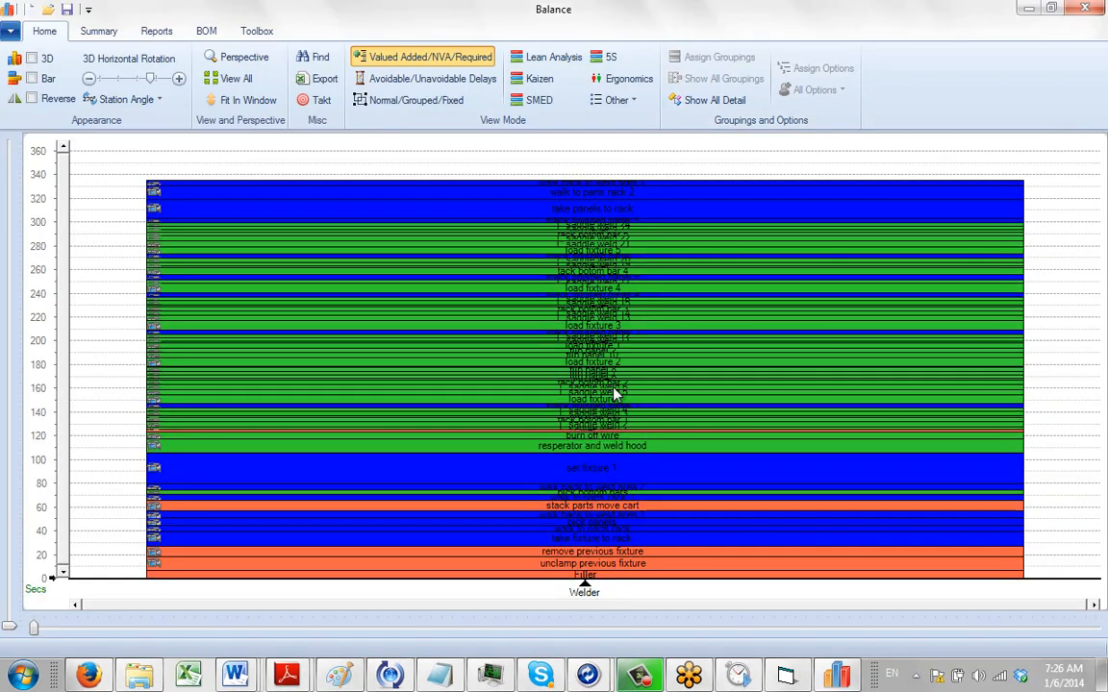
mouse_move(615, 207)
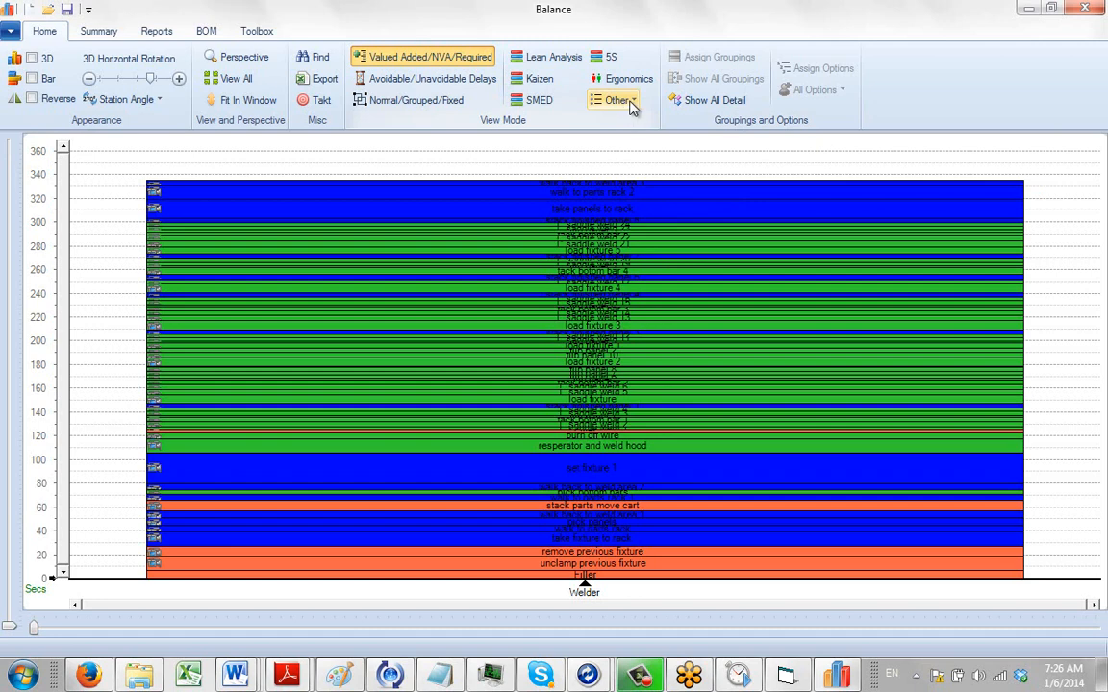
Show the other chart colouring modes offered in Balance's View Mode group.
left_click(616, 100)
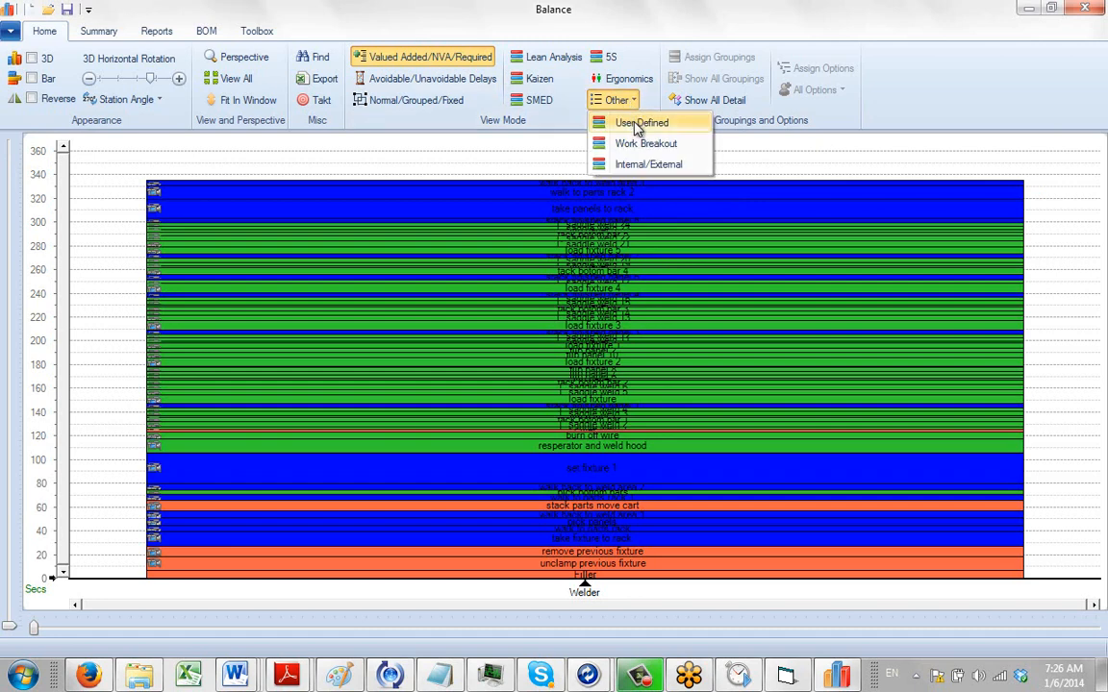
Colour the stacked chart by user-defined work type with a grouping legend.
left_click(641, 122)
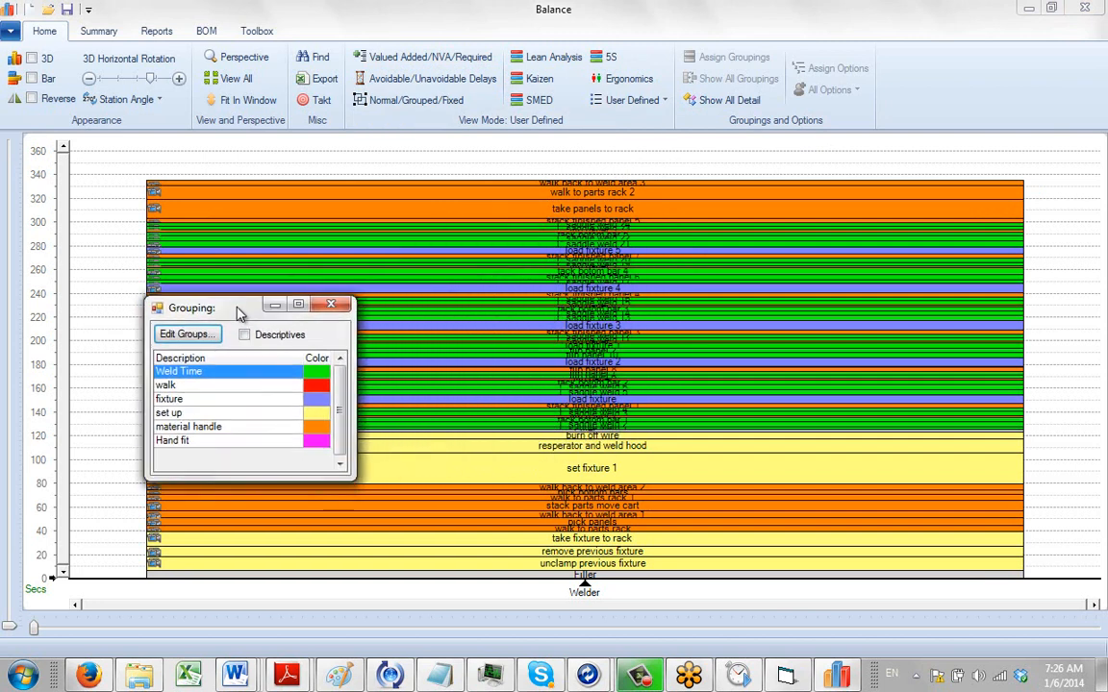
mouse_move(548, 250)
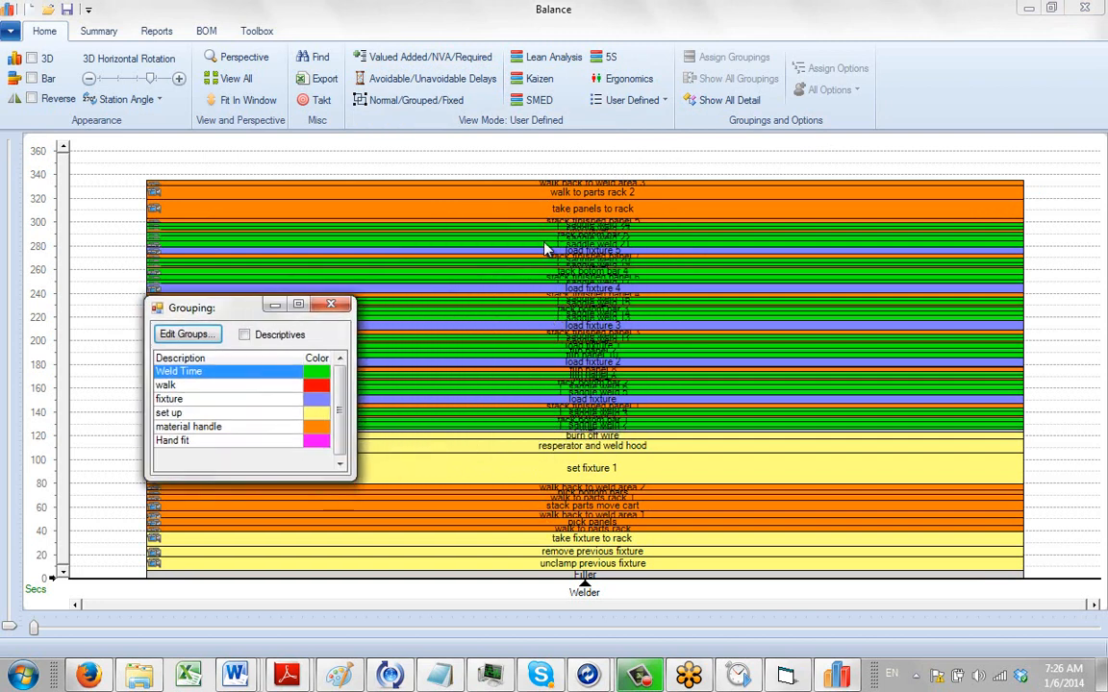
mouse_move(378, 319)
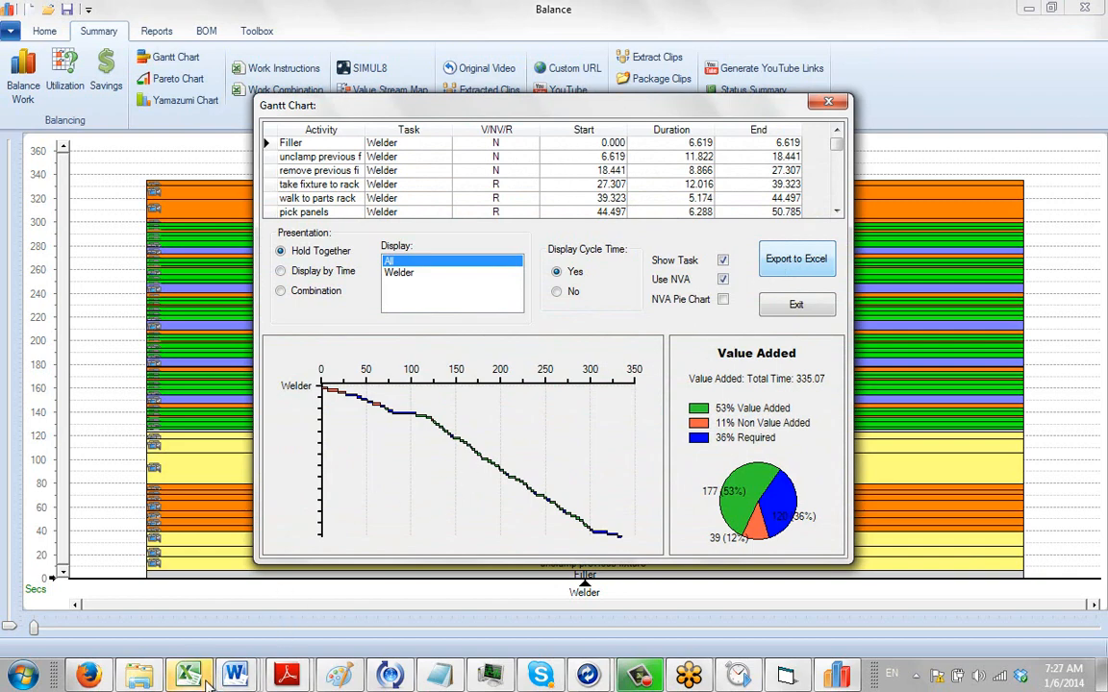
Bring up the Excel workbook holding the exported welder Gantt chart and activity timeline.
left_click(796, 259)
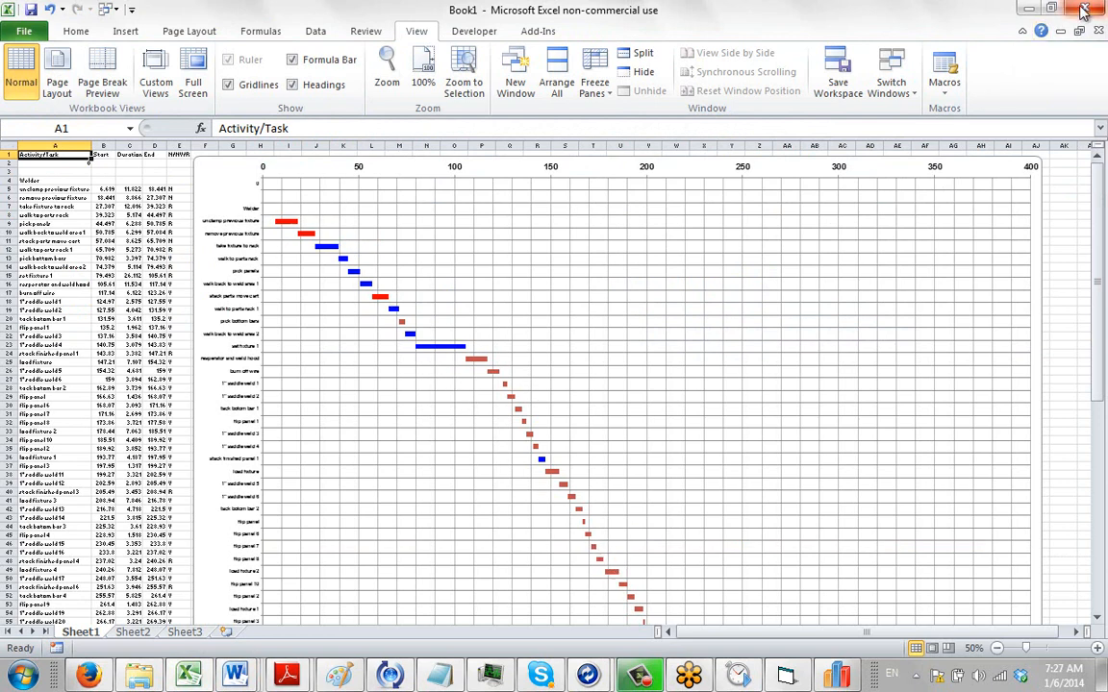
Close the exported Gantt chart workbook without keeping changes, returning to the Balance chart.
left_click(1082, 10)
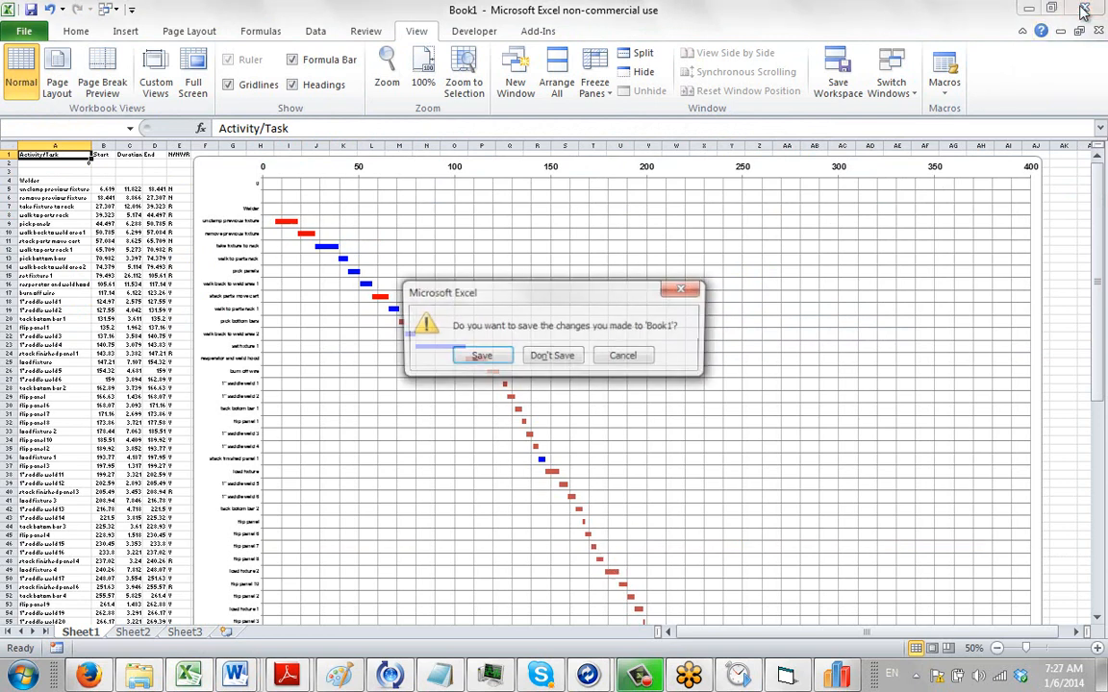
left_click(552, 354)
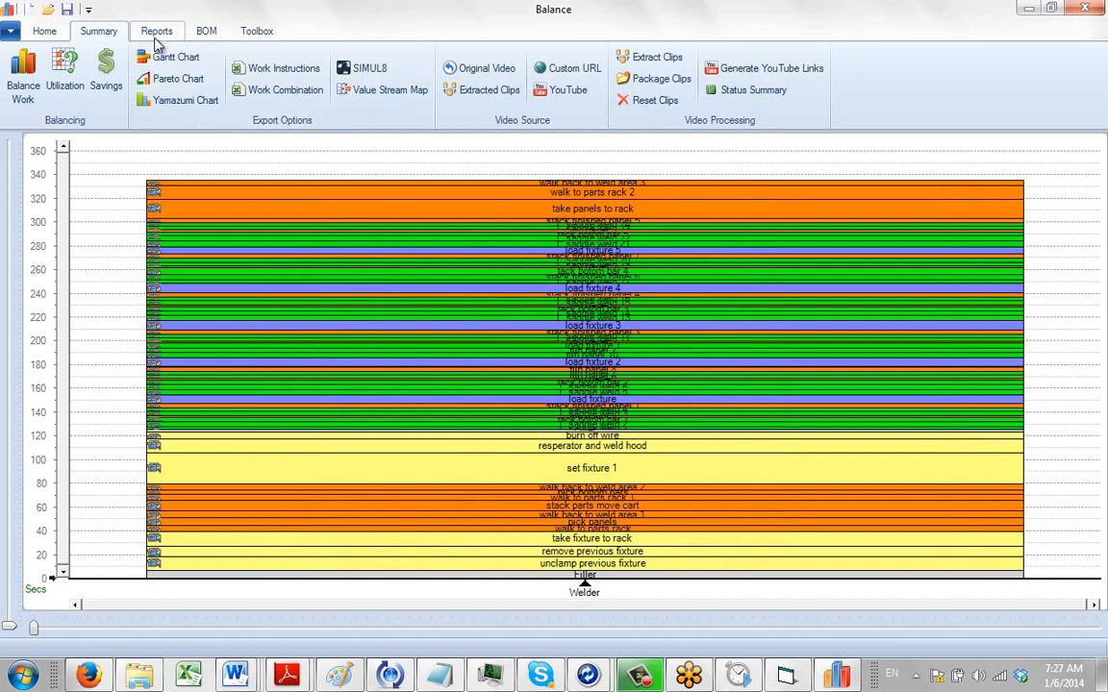
Generate the Welder's value-added analysis report (52.8% value added) from Reports, then close it.
left_click(156, 31)
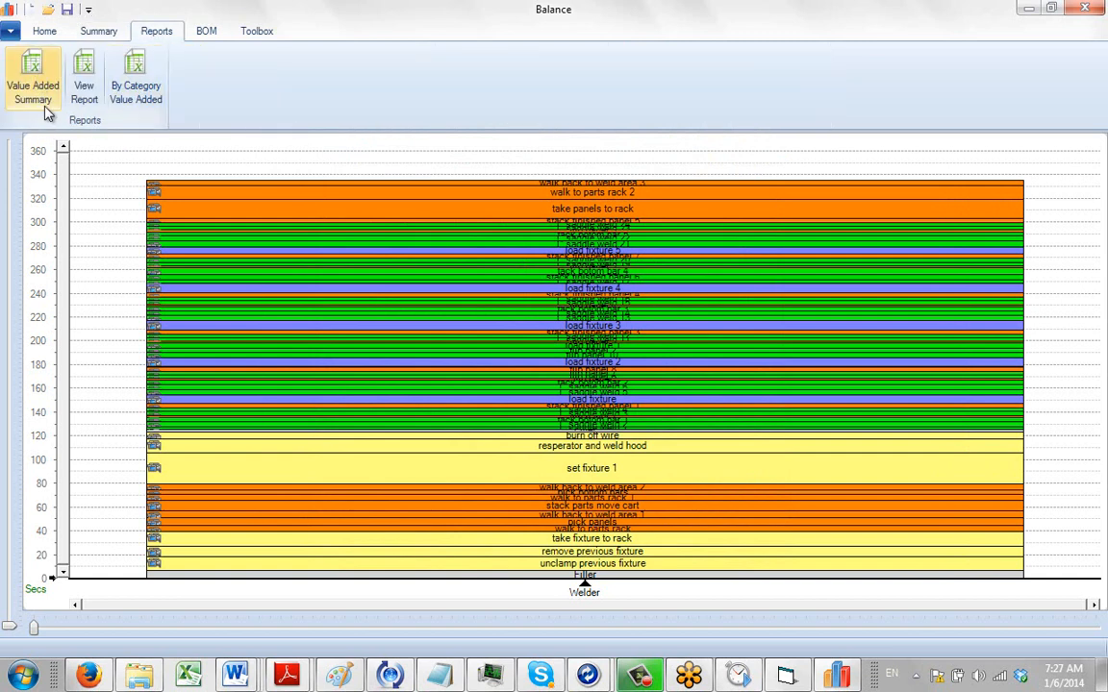
left_click(33, 75)
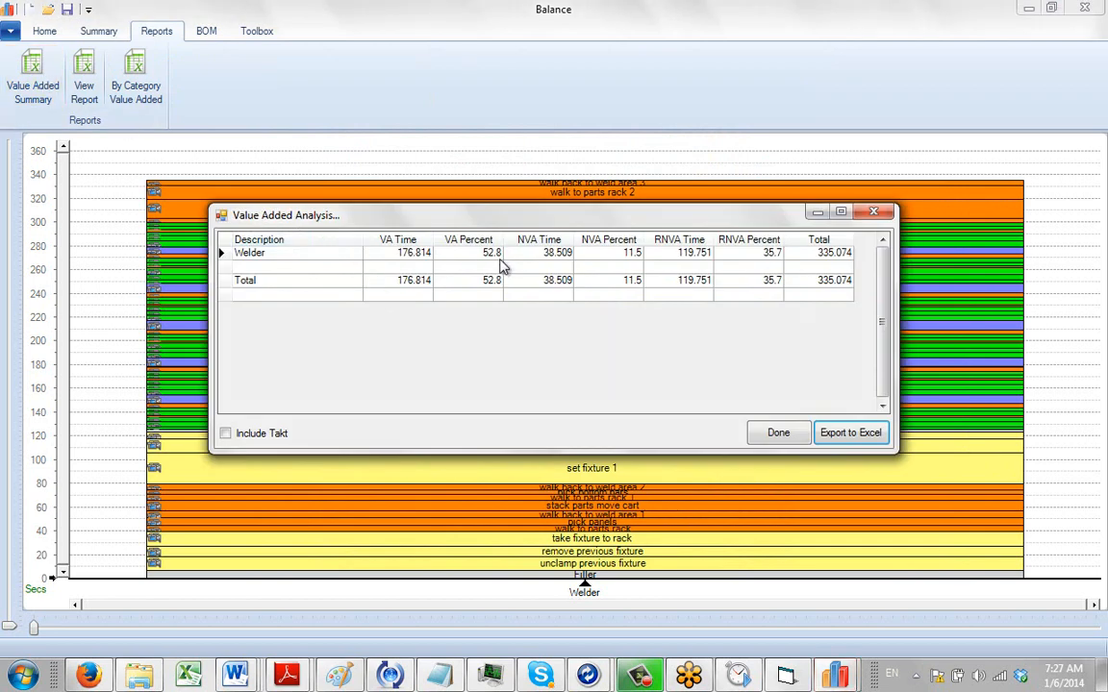
mouse_move(641, 270)
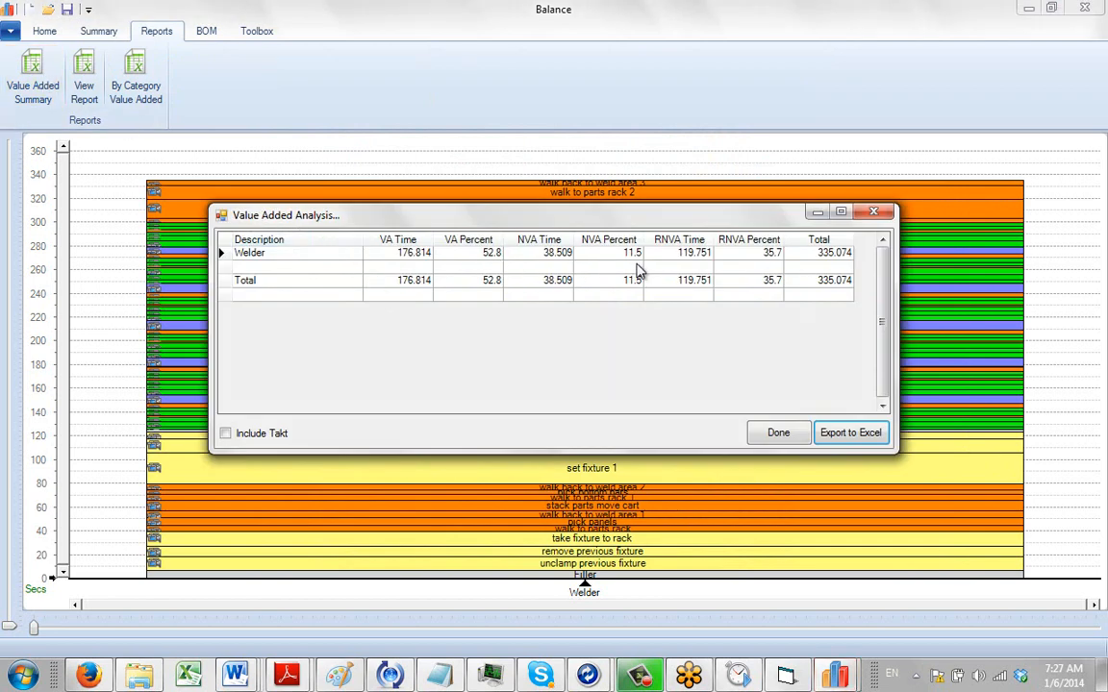
mouse_move(479, 274)
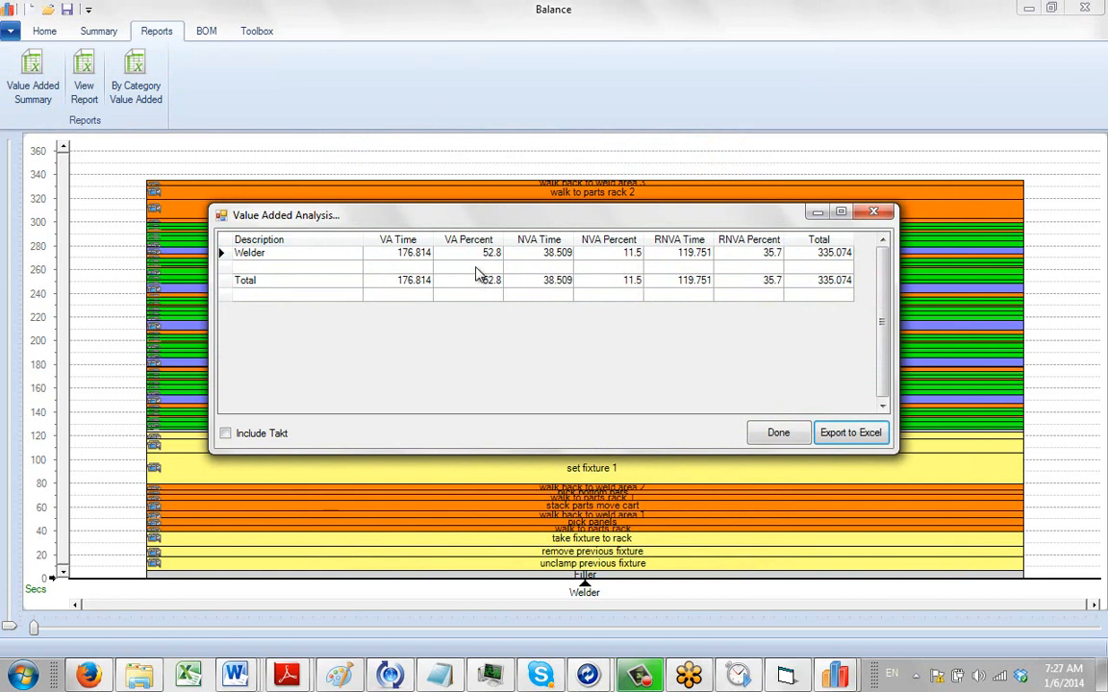
mouse_move(489, 268)
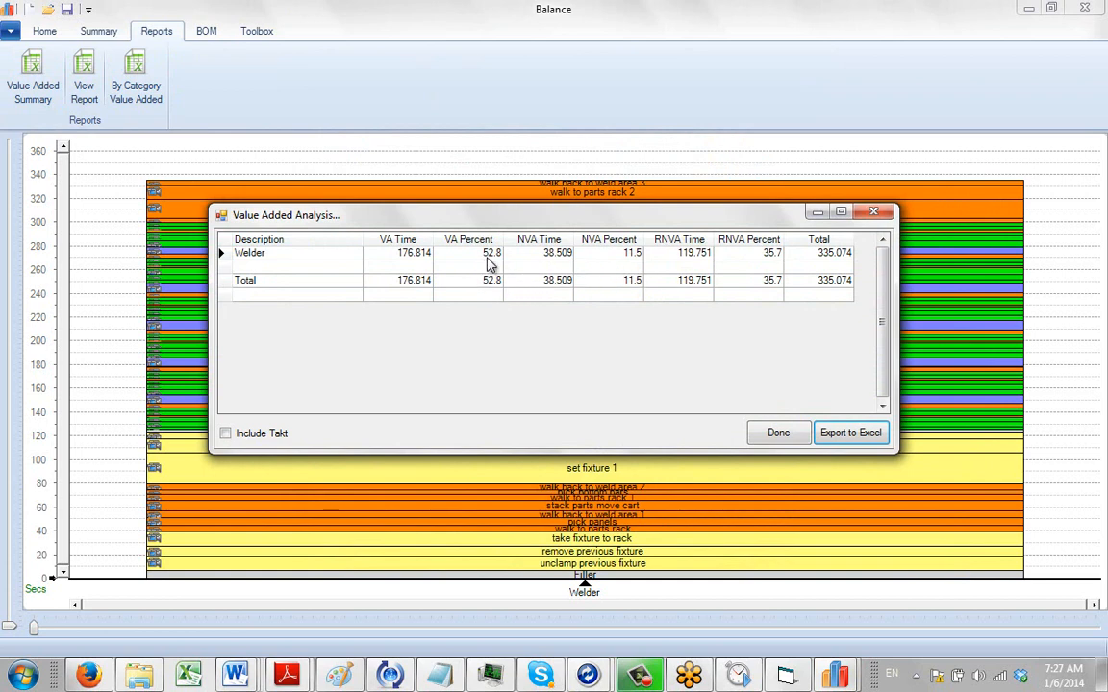
mouse_move(635, 268)
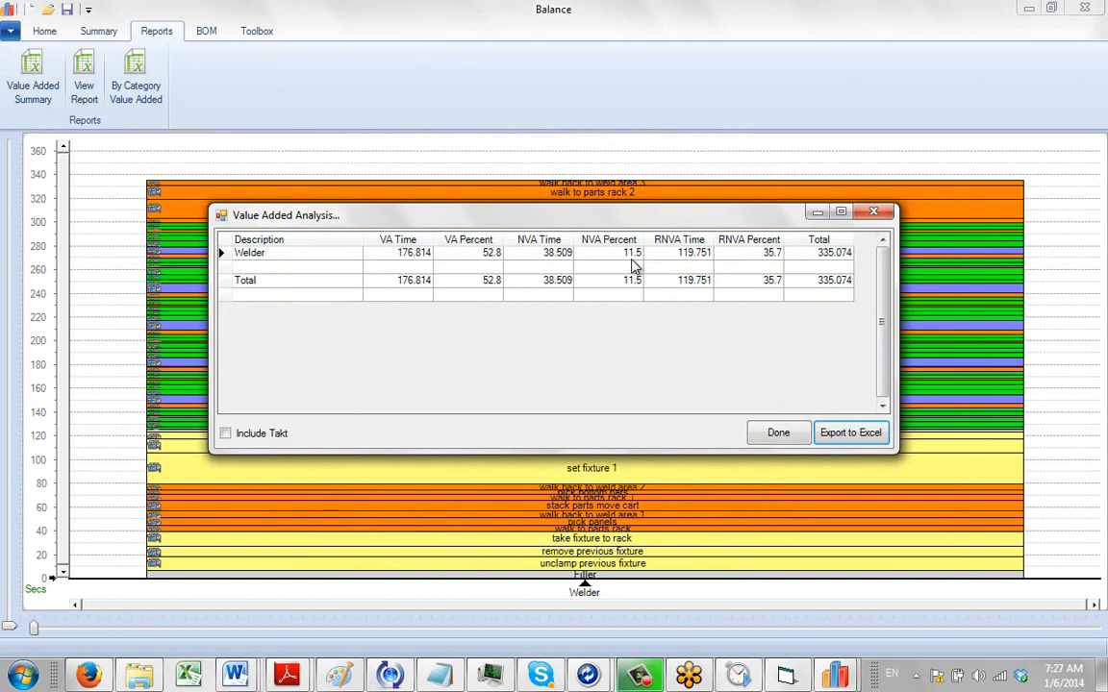
mouse_move(767, 267)
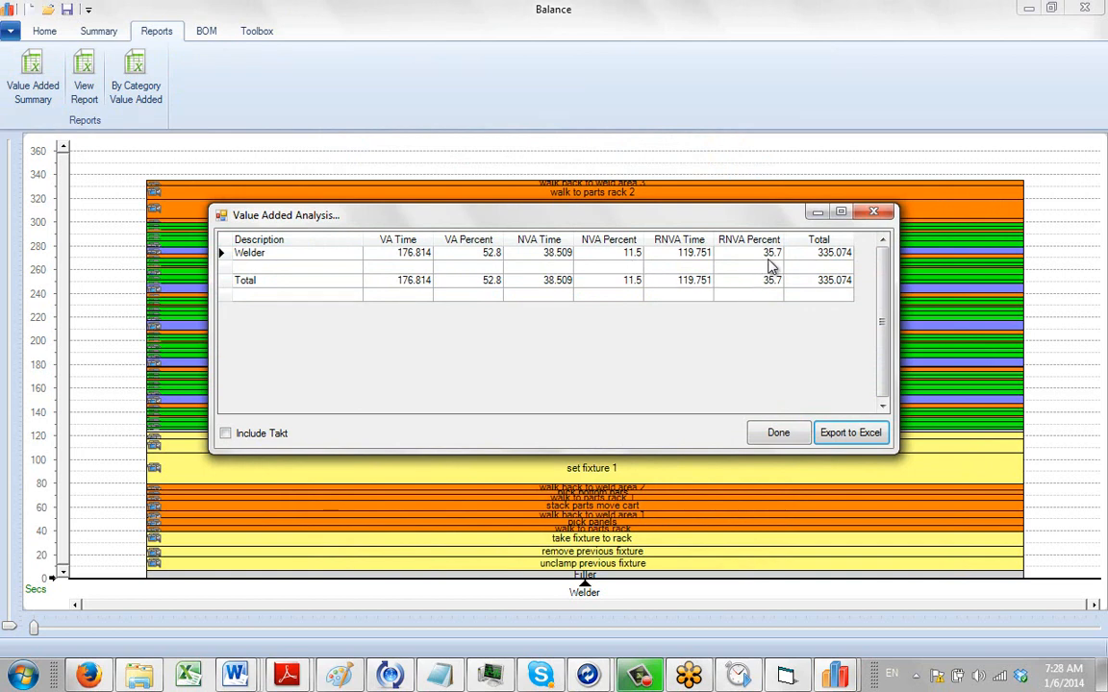
mouse_move(811, 337)
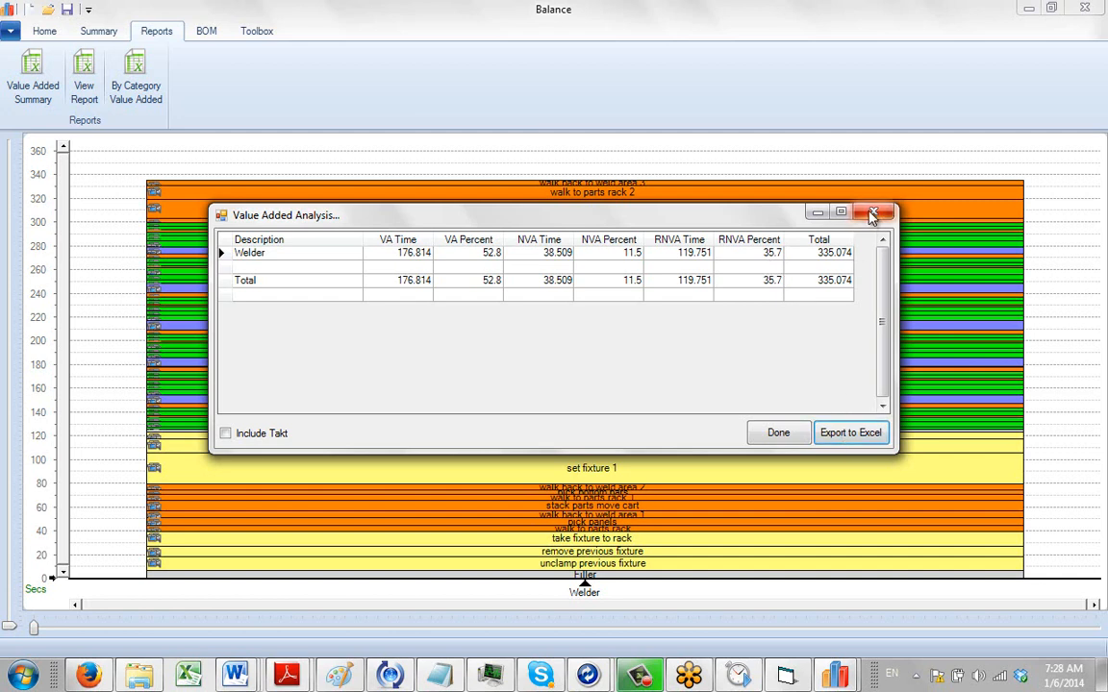
left_click(872, 212)
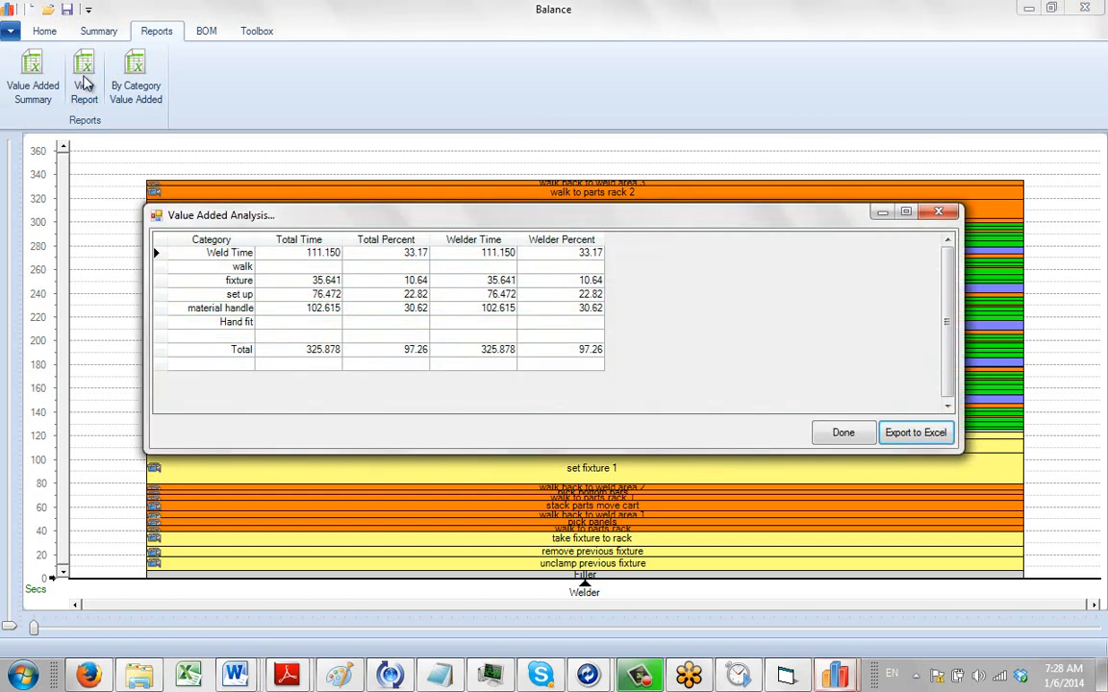
mouse_move(268, 286)
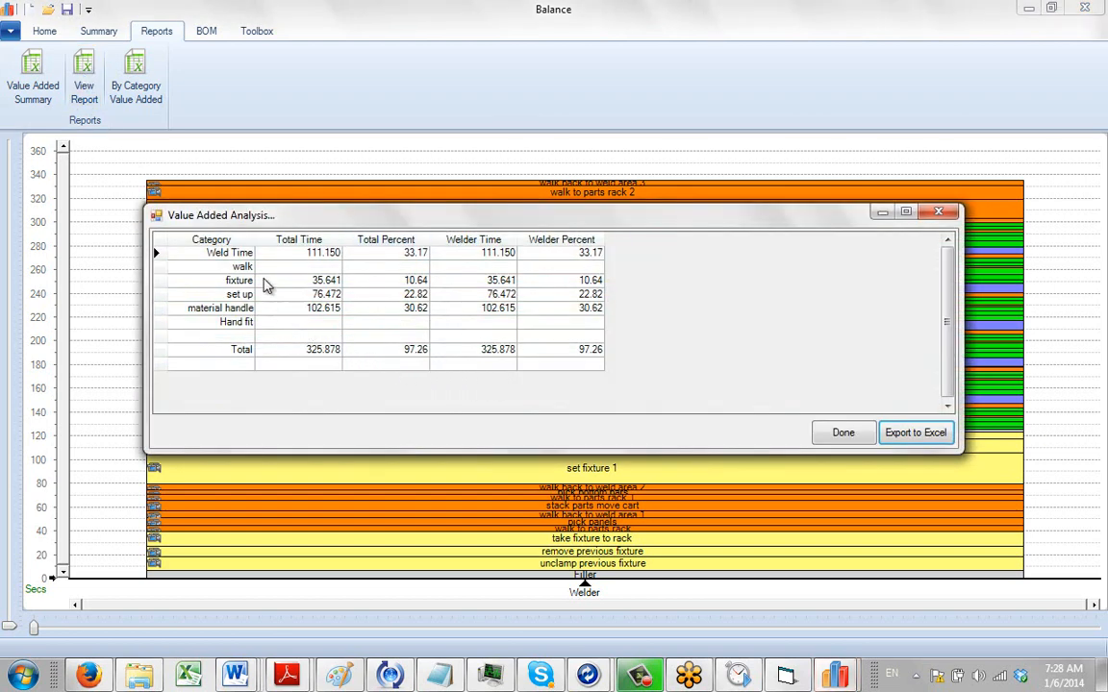
mouse_move(255, 296)
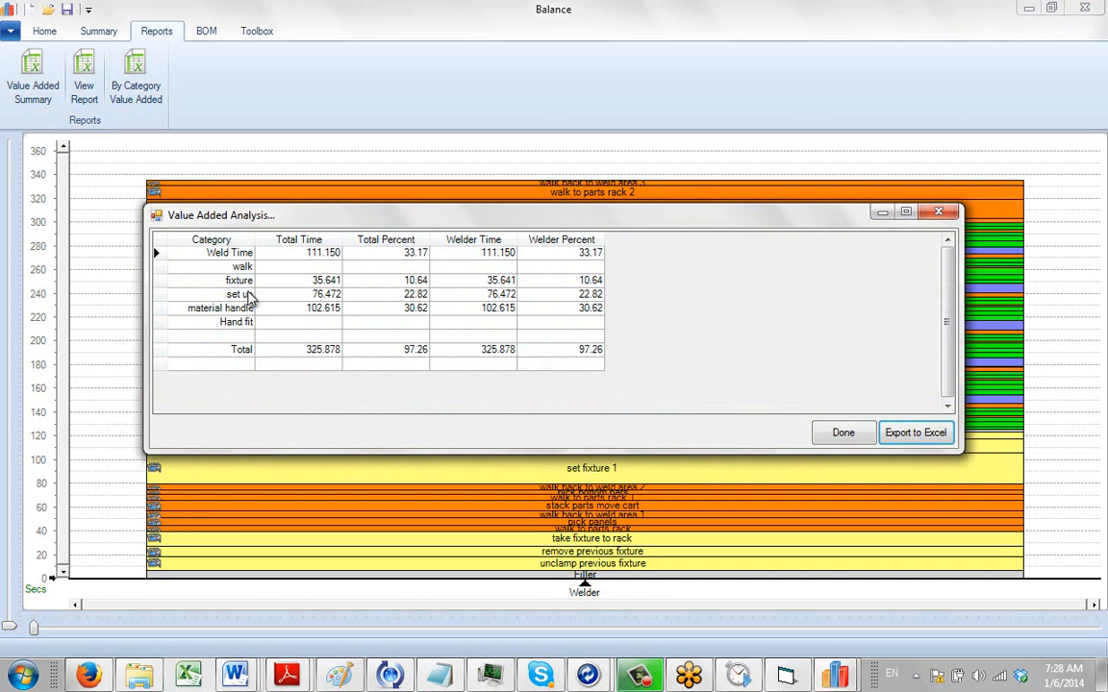
mouse_move(606, 264)
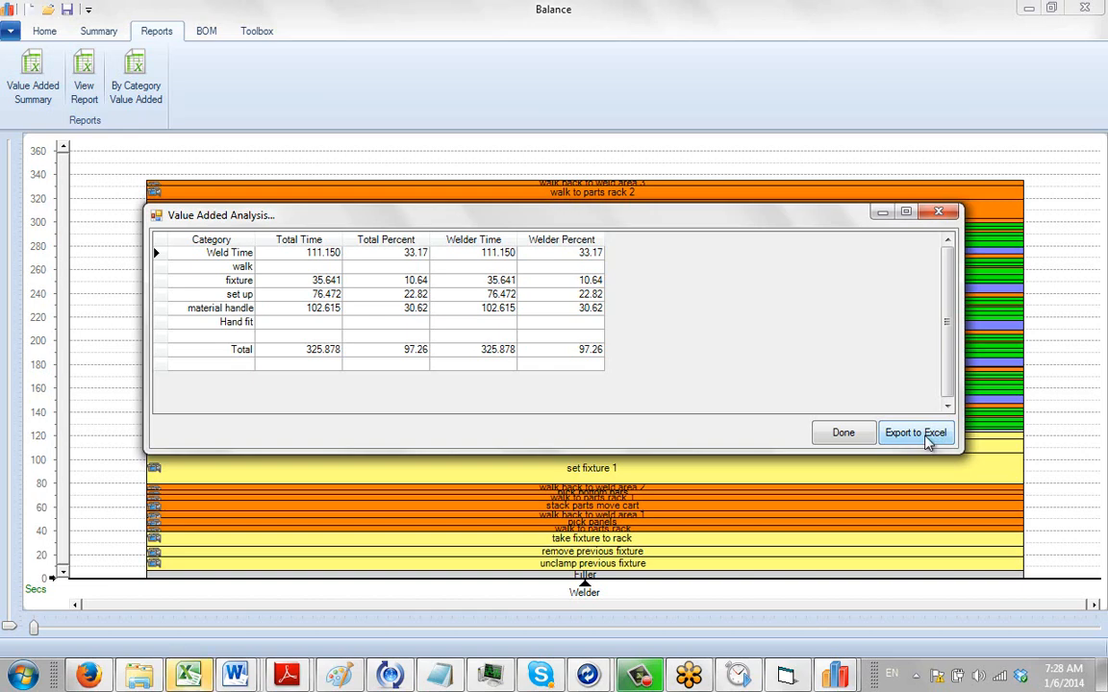
Export the by-category time report (Weld Time, fixture, set up, material handle) to Excel.
left_click(915, 433)
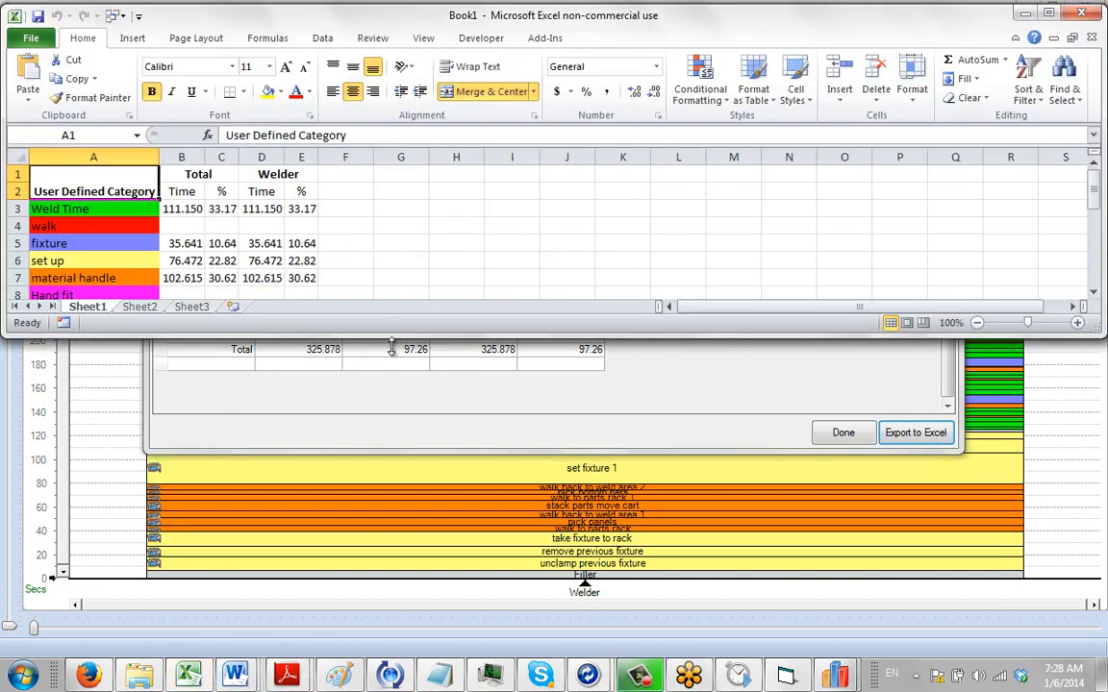
Widen column E in the category workbook to show the 97.26% sum, then minimize Excel back to Balance.
left_click(842, 432)
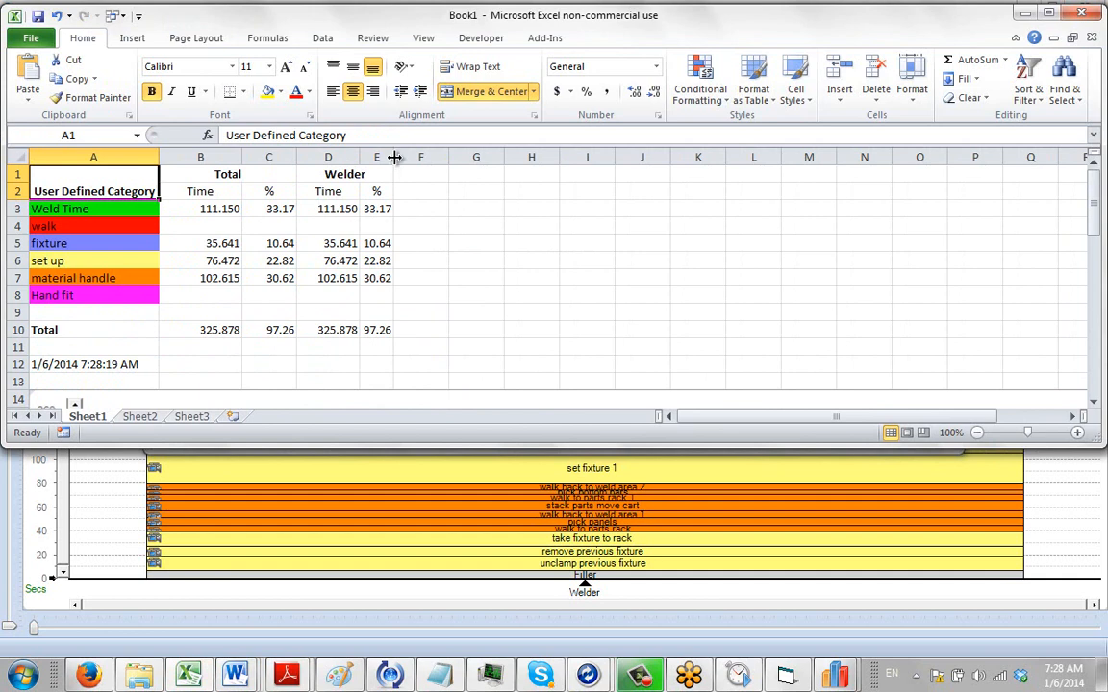
left_click_drag(394, 157, 420, 157)
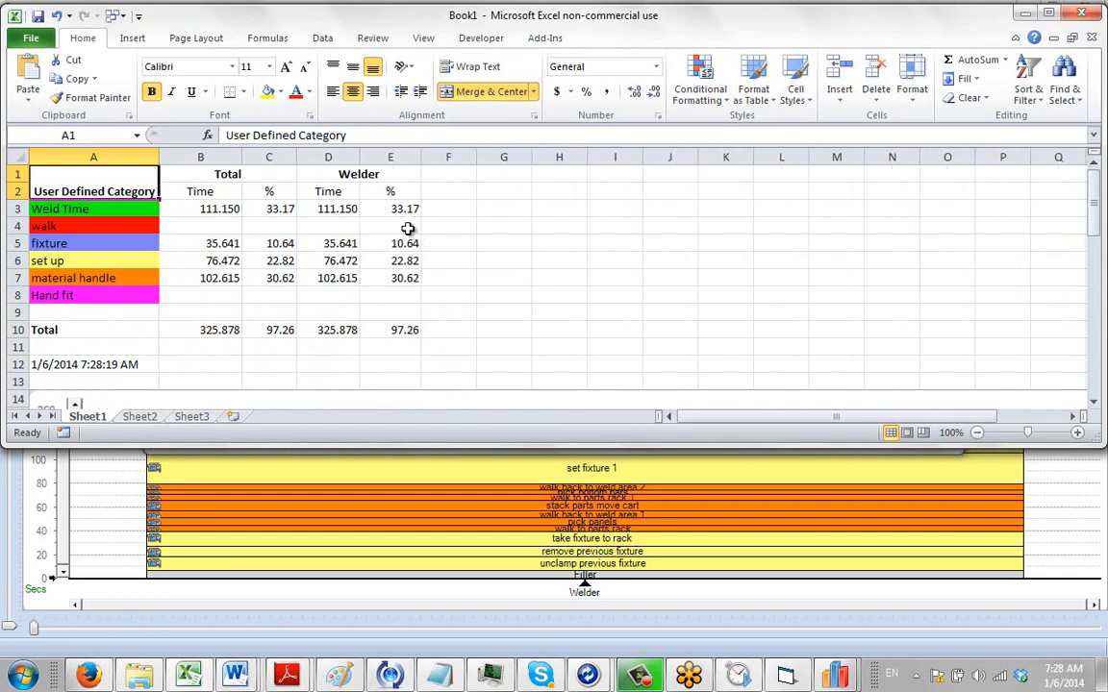
left_click(390, 209)
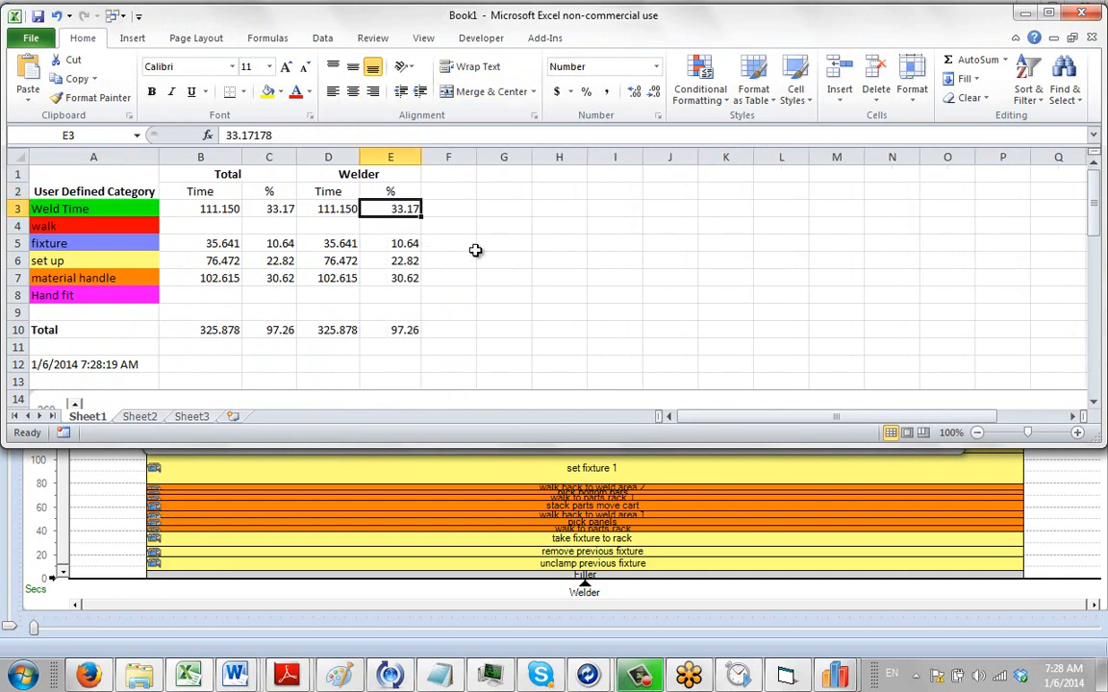
mouse_move(492, 269)
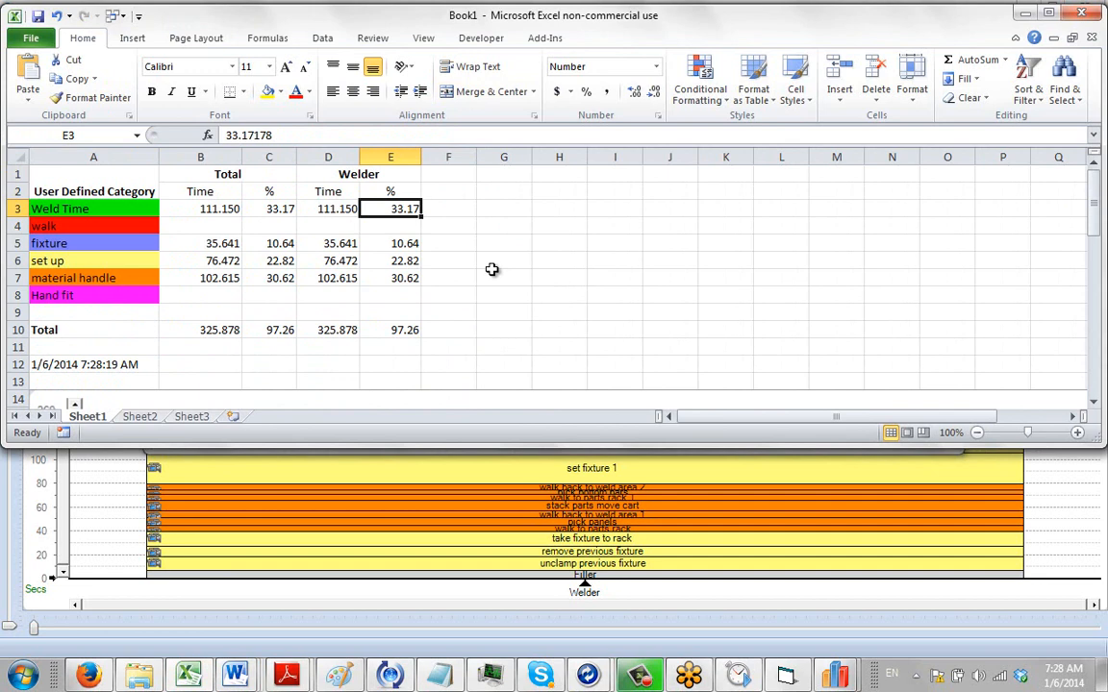
mouse_move(416, 219)
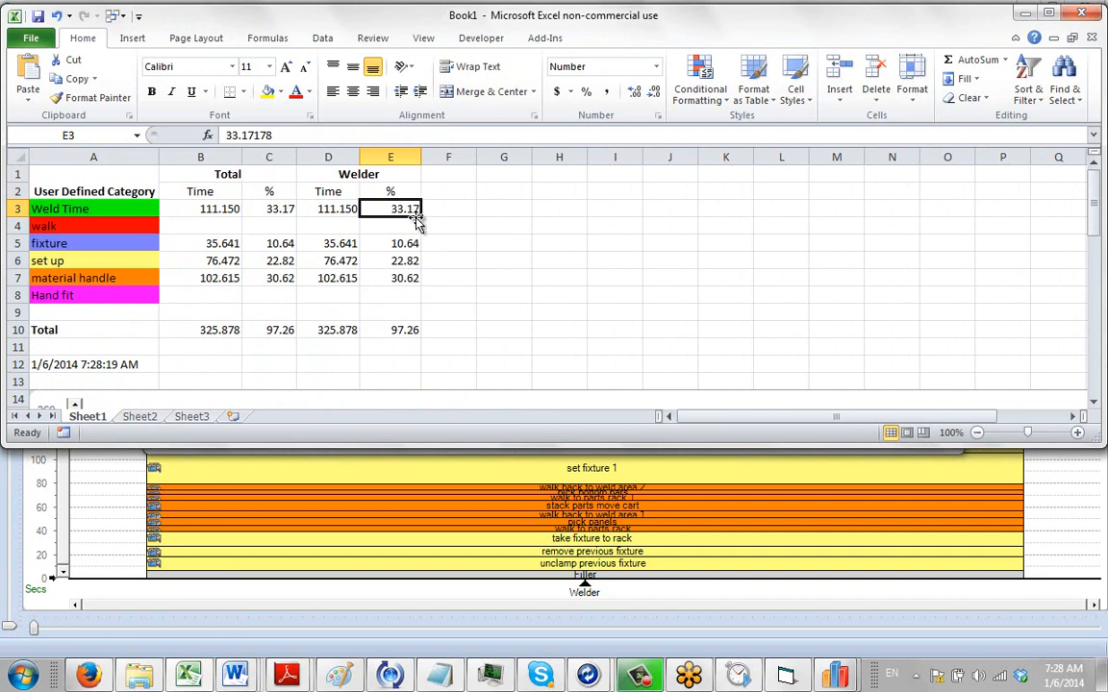
mouse_move(965, 131)
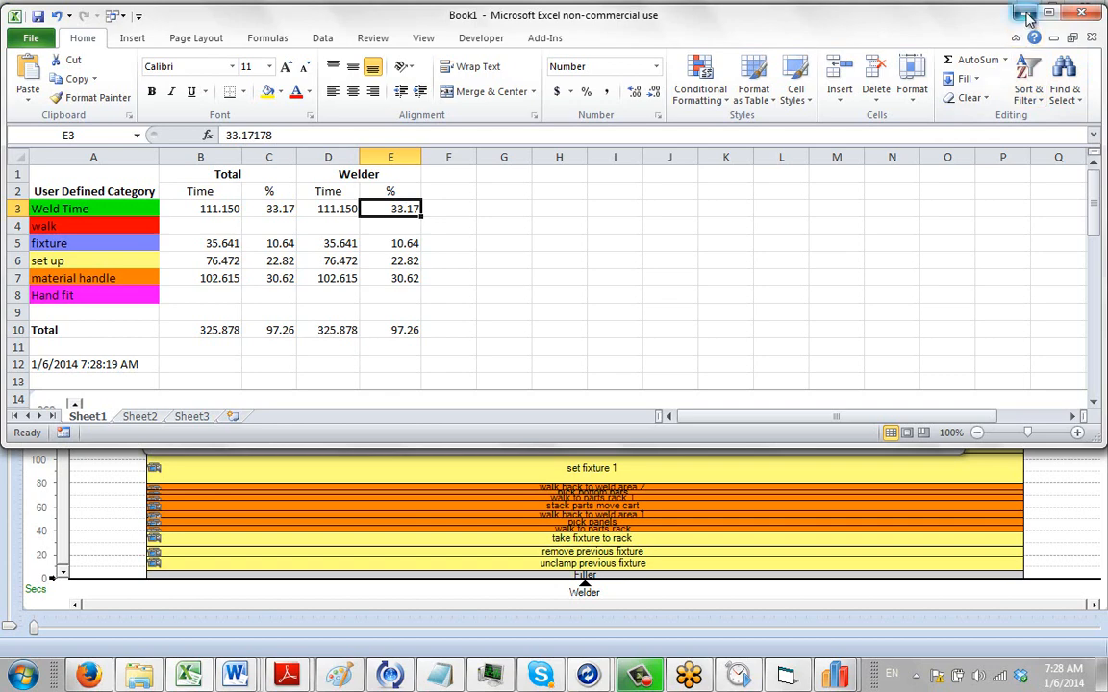
left_click(1029, 12)
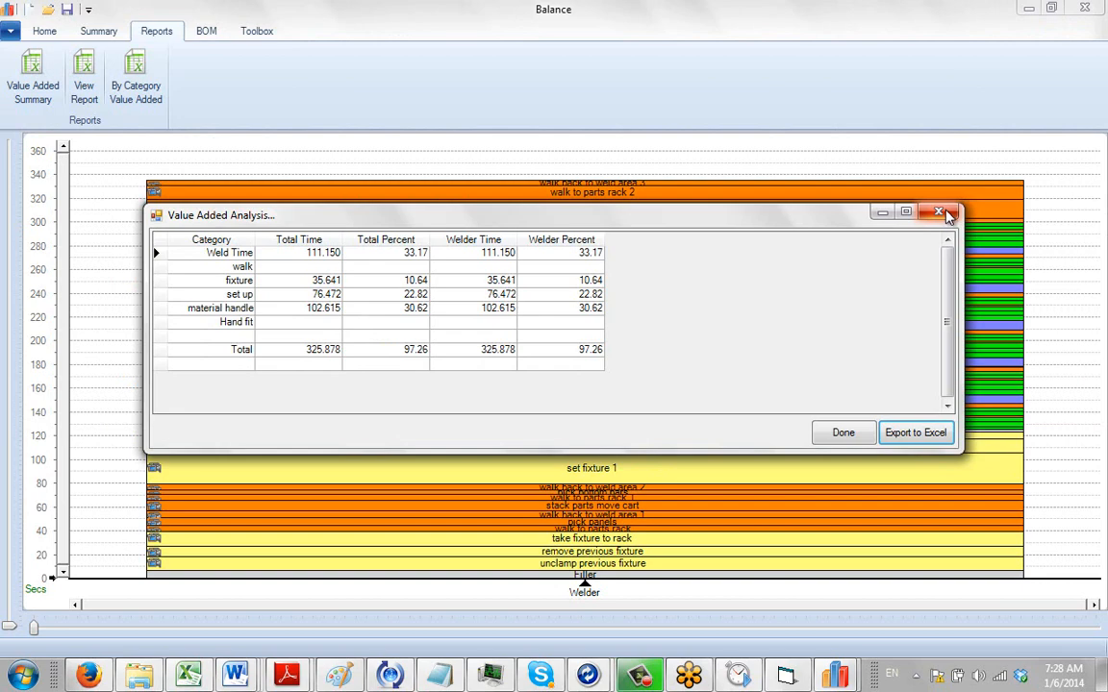
mouse_move(920, 340)
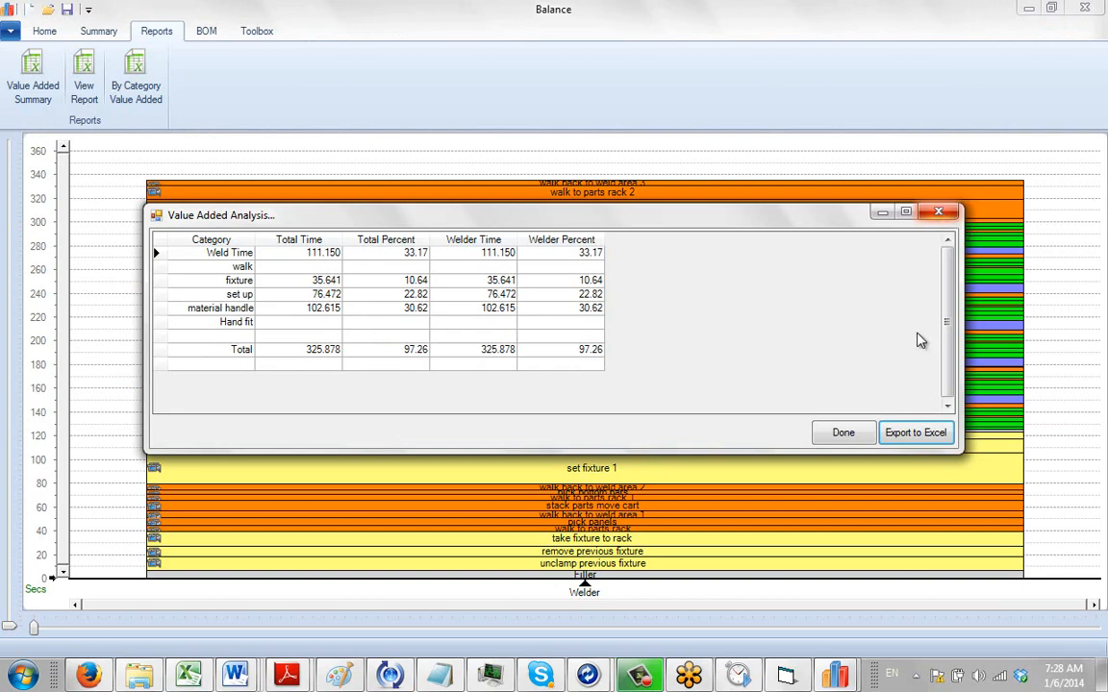
Run the By Category Value Added report and export its VA/NVA/RNVA breakdown to Excel.
left_click(843, 431)
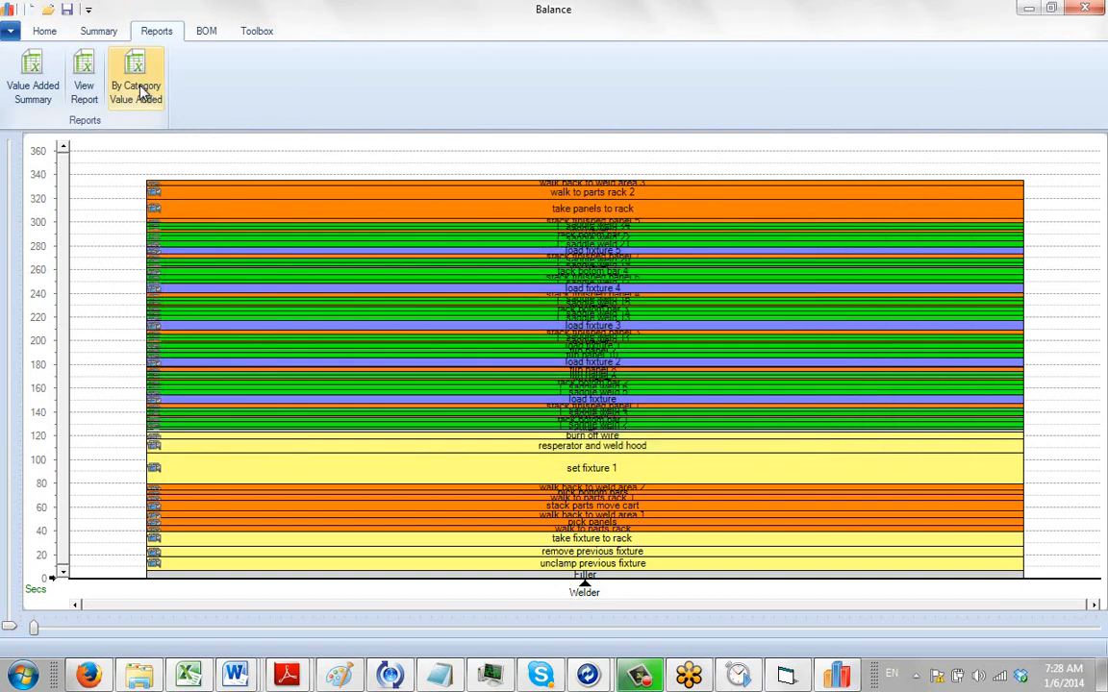
left_click(136, 74)
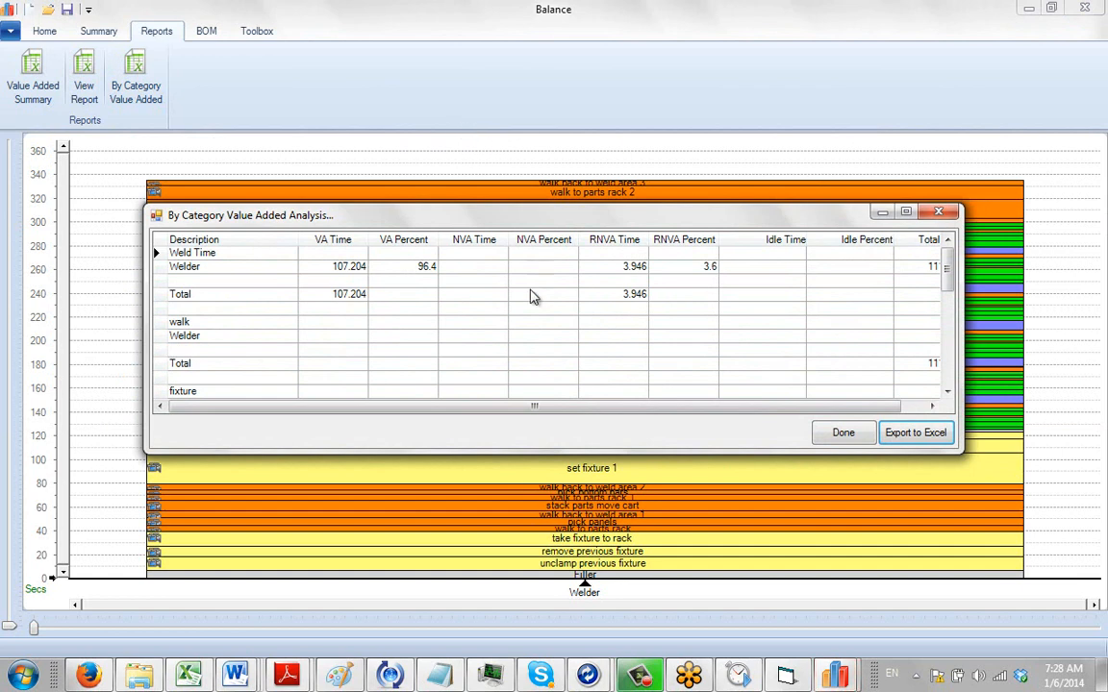
mouse_move(344, 329)
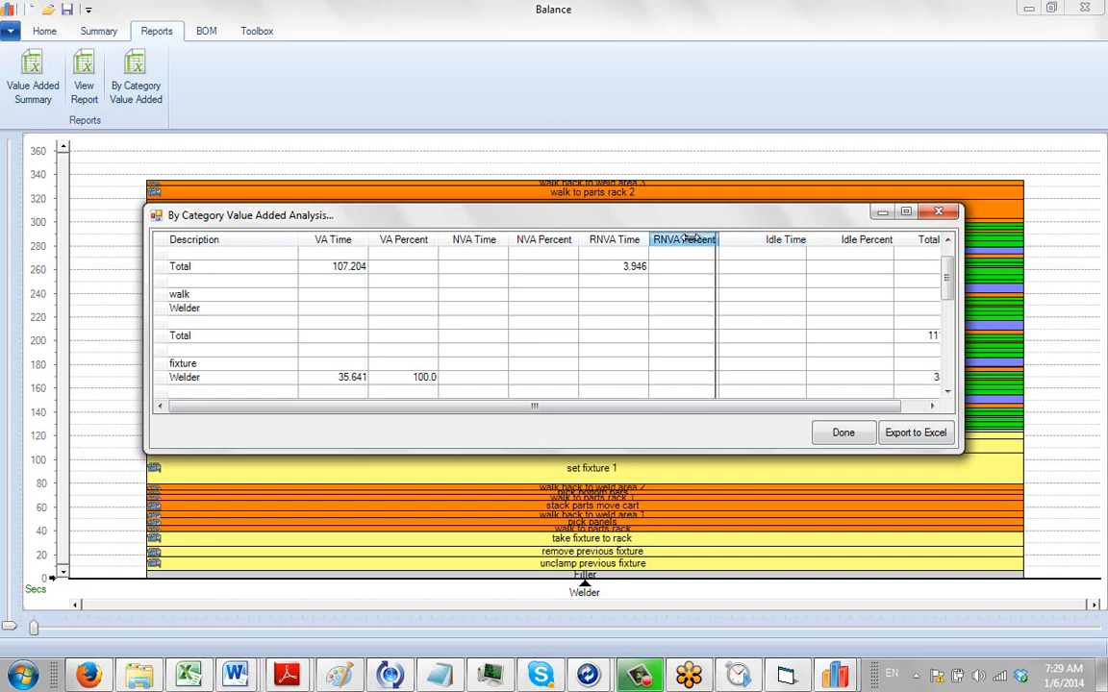
scroll("right", 3)
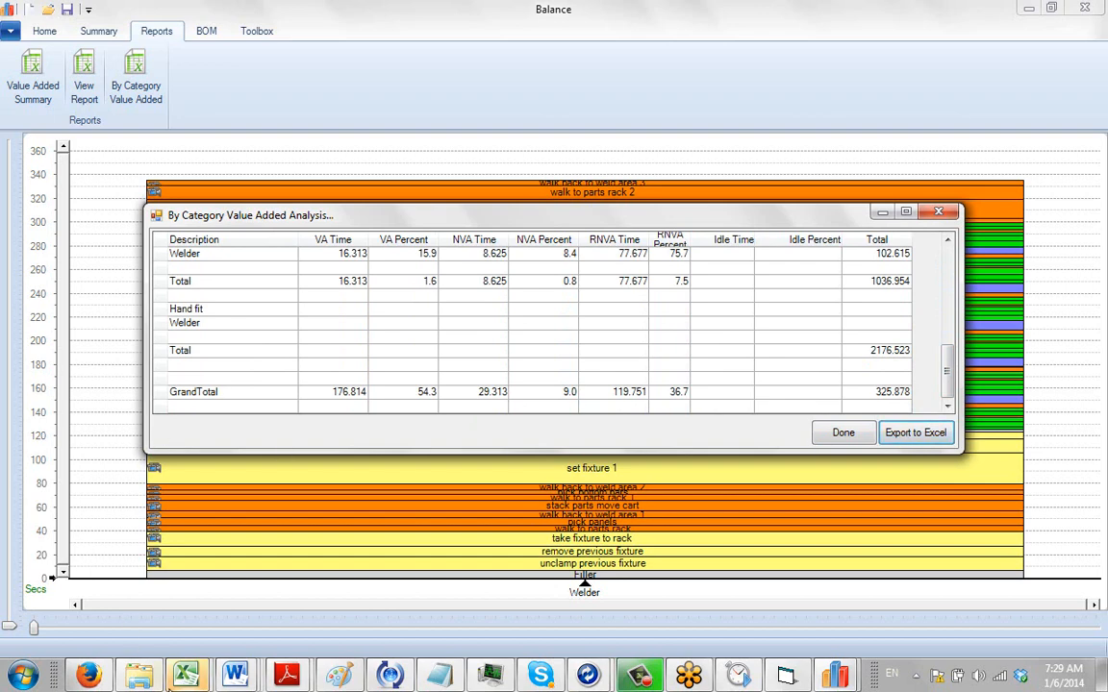
left_click(915, 431)
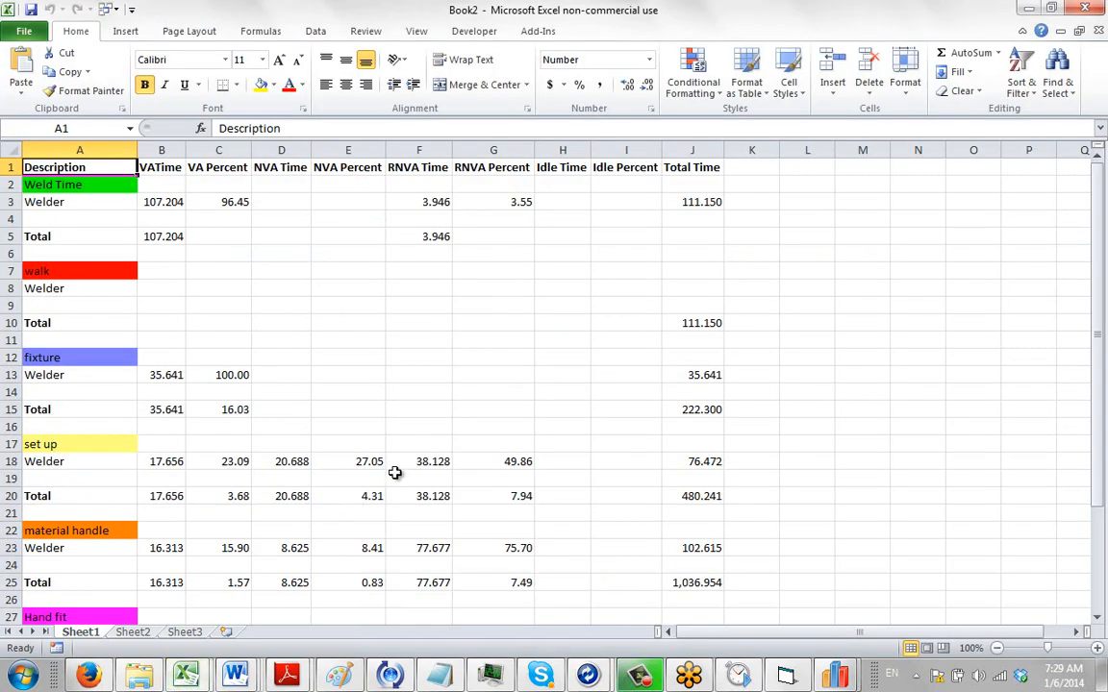
Widen column A to fit the category names, then close the workbook without saving.
left_click_drag(137, 149, 179, 149)
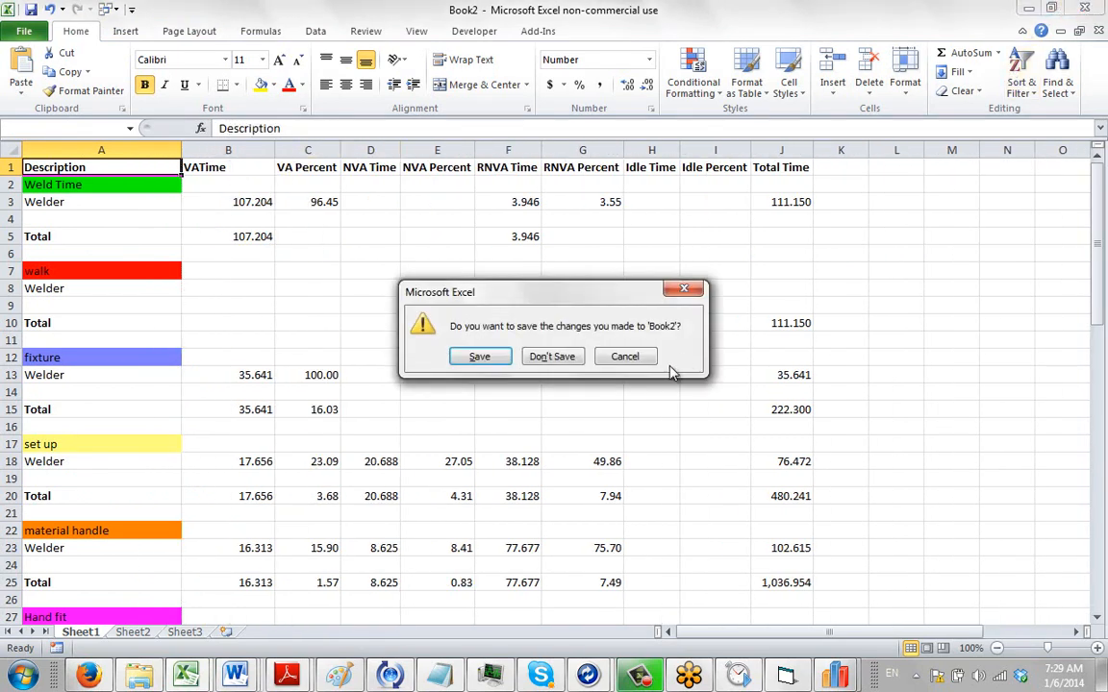
left_click(552, 356)
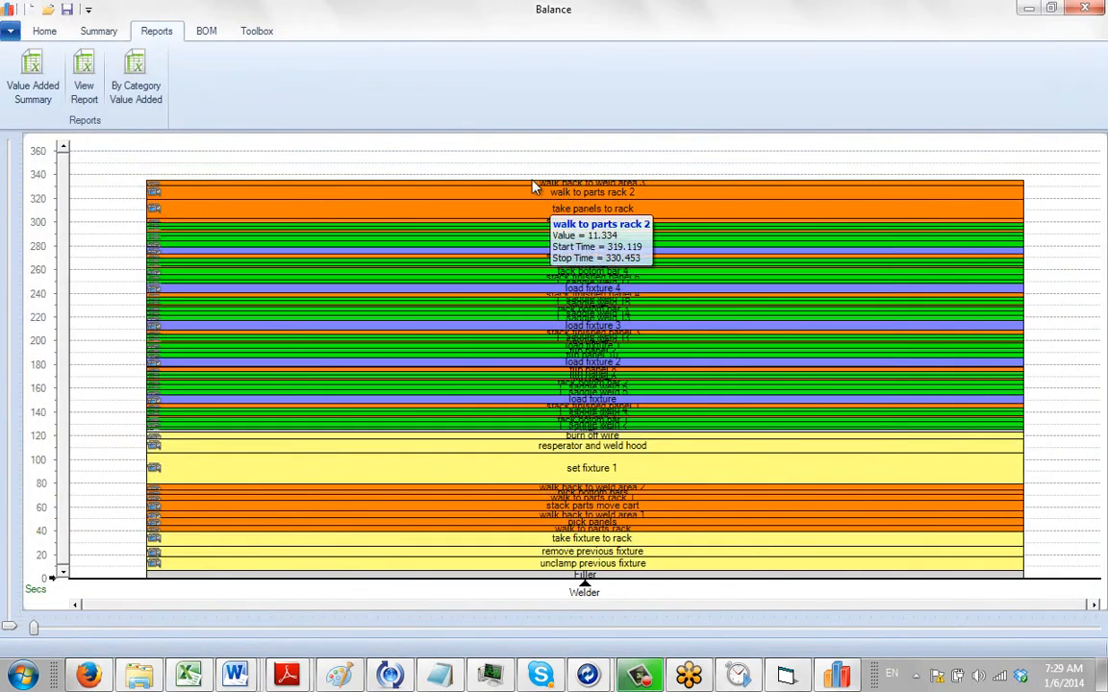
mouse_move(526, 153)
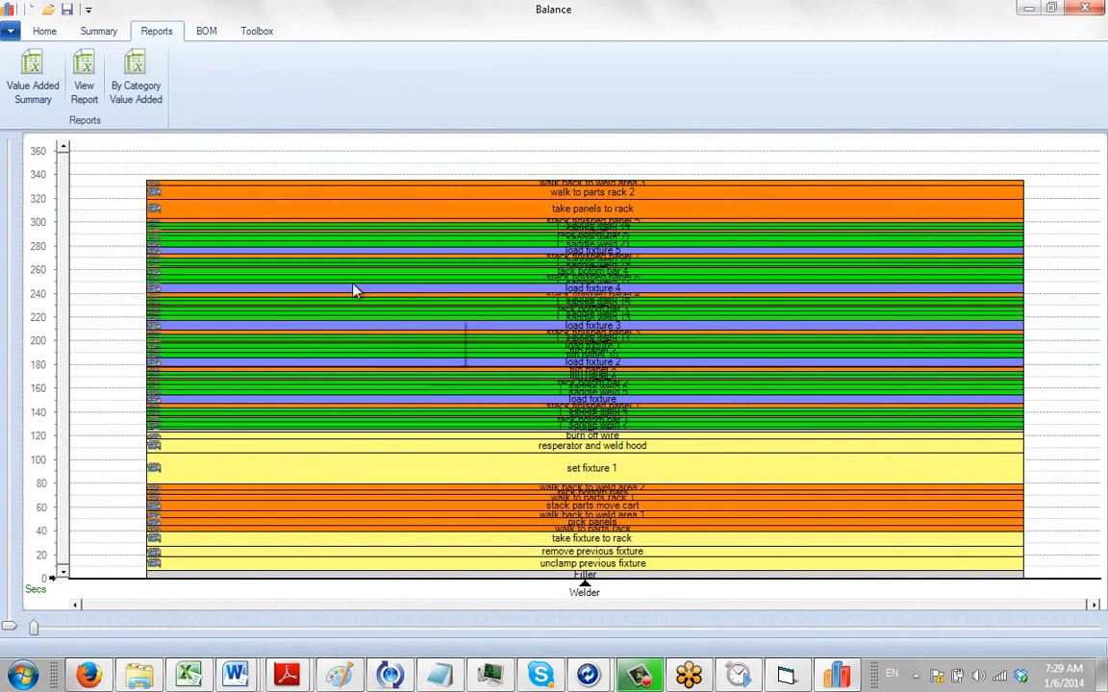
mouse_move(569, 468)
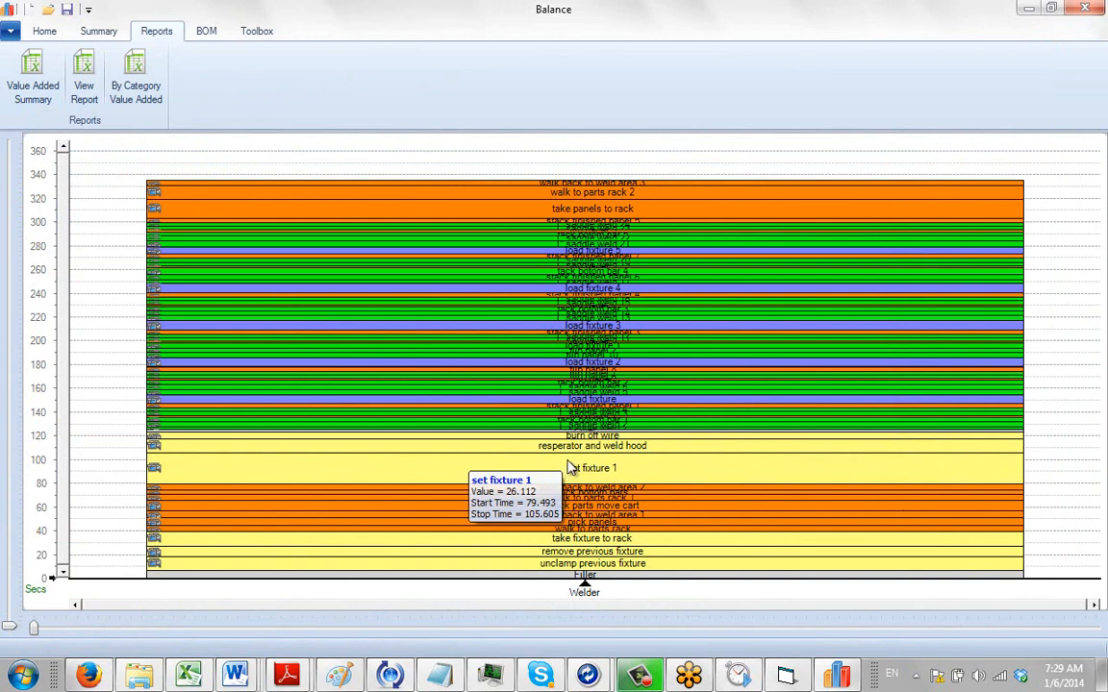
mouse_move(545, 449)
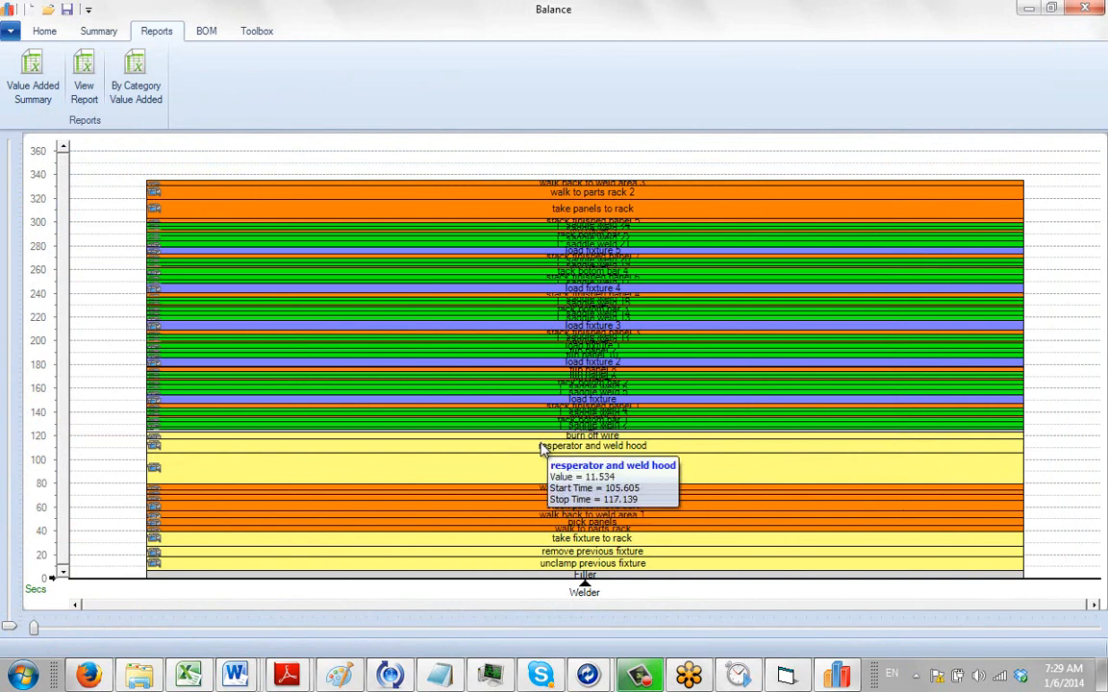
mouse_move(495, 255)
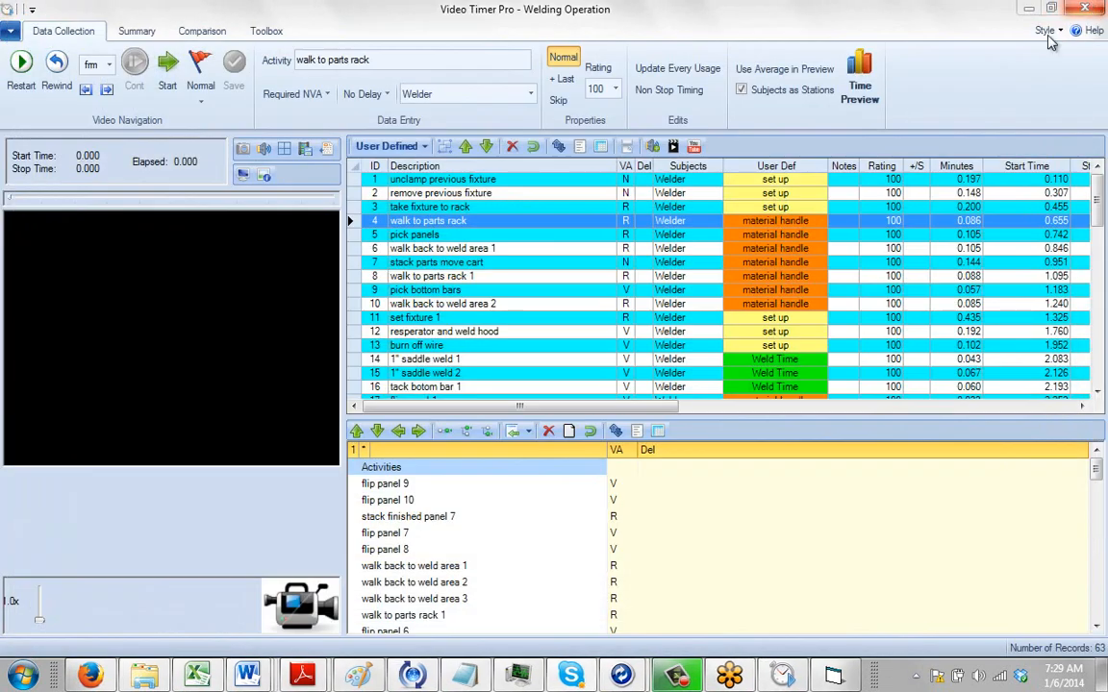
mouse_move(788, 283)
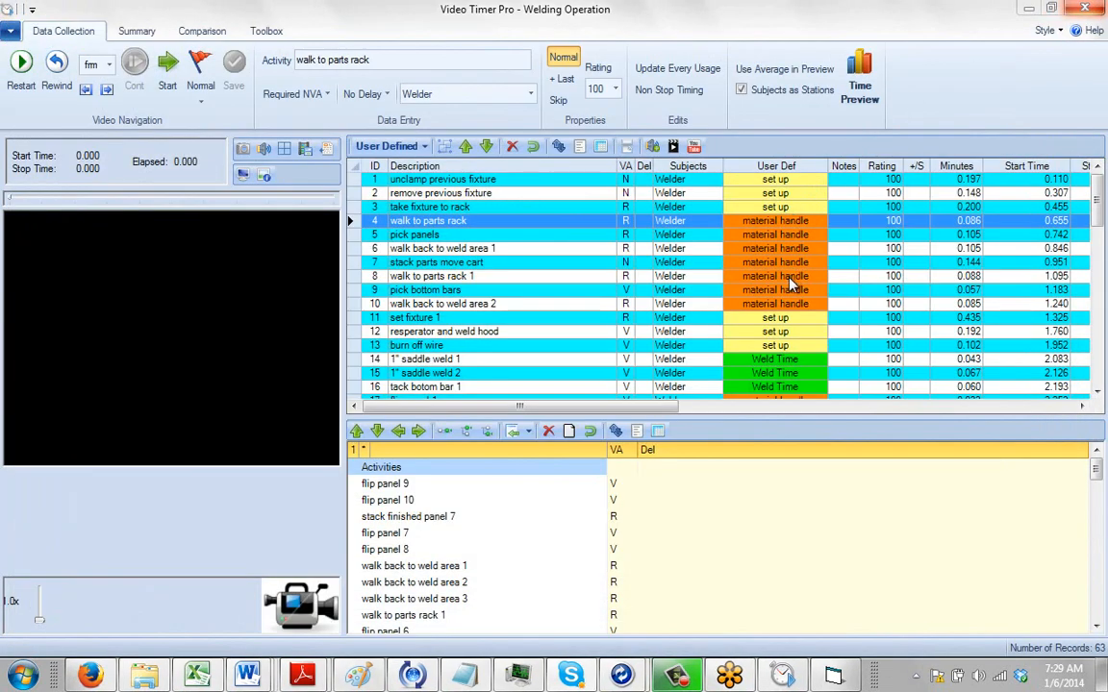
mouse_move(801, 344)
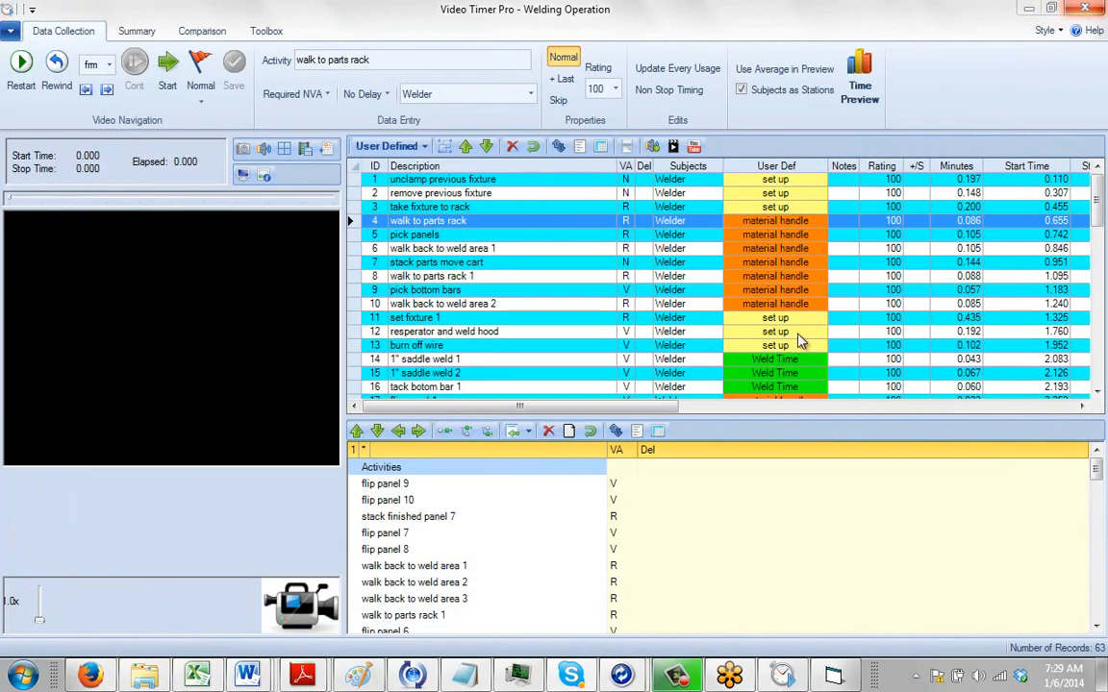